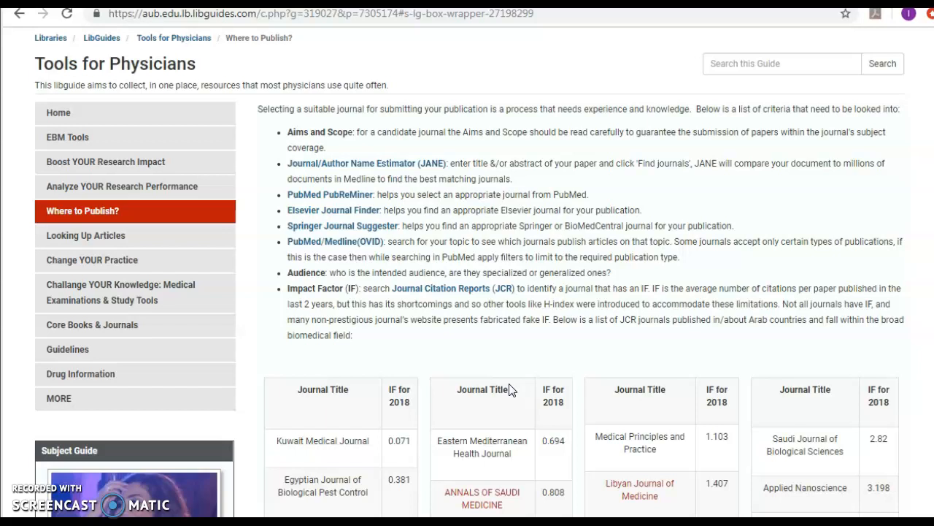
{"action": "mouse_move", "coordinate": [503, 343]}
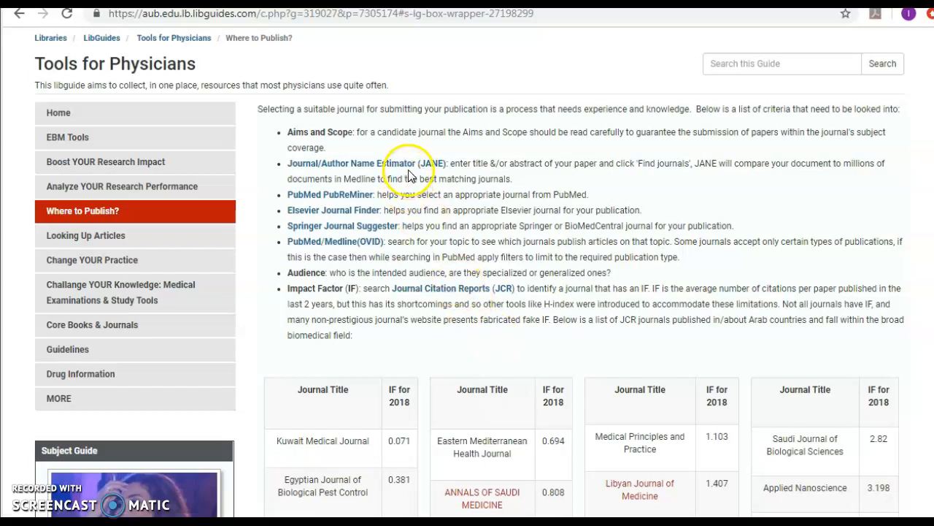
Bring up the link options for the Journal/Author Name Estimator (JANE) link
{"action": "right_click", "coordinate": [411, 168]}
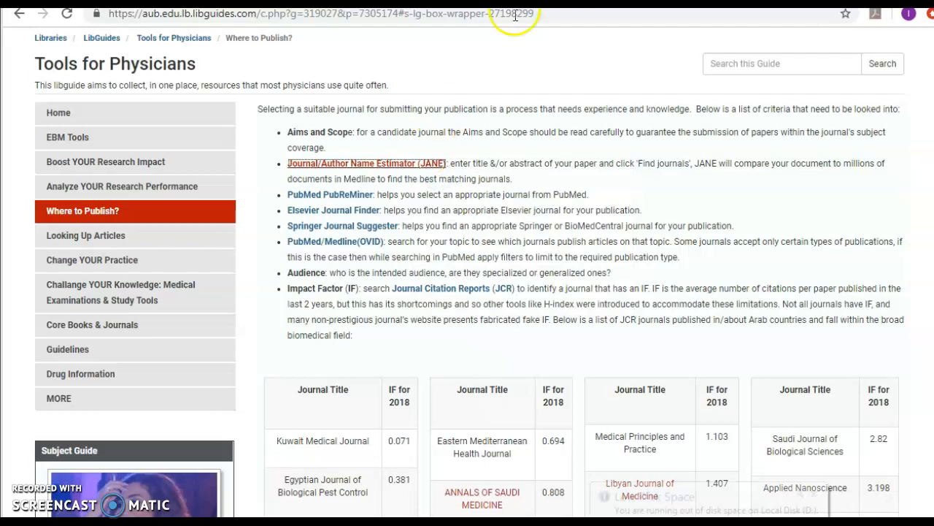
Open JANE in a new tab and paste the nystagmus test paper's title and abstract into its input box
{"action": "left_click", "coordinate": [367, 163]}
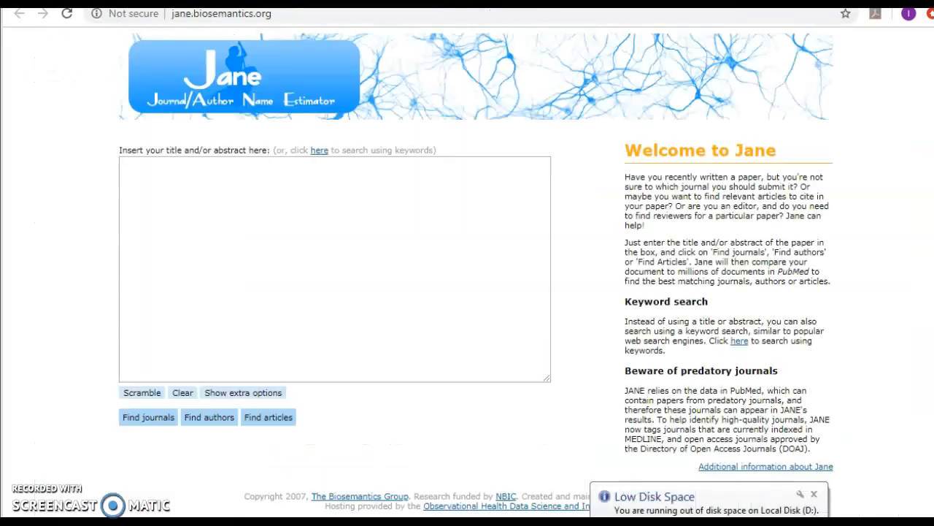
{"action": "left_click", "coordinate": [324, 277]}
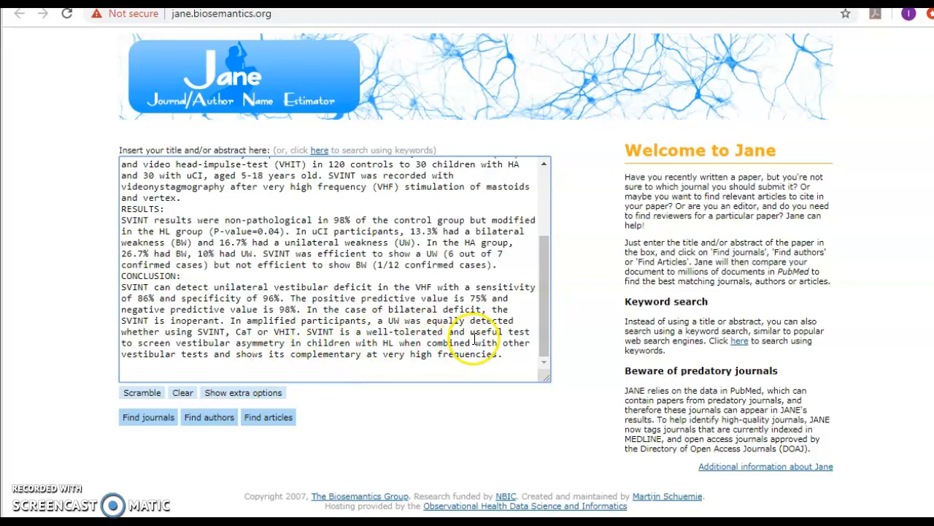
{"action": "scroll", "scroll_direction": "up", "scroll_amount": 3}
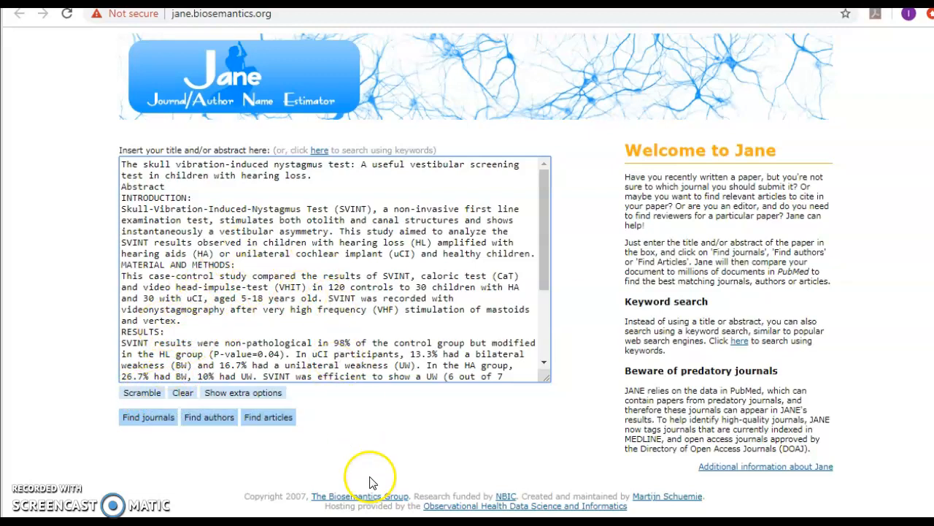
{"action": "mouse_move", "coordinate": [584, 482]}
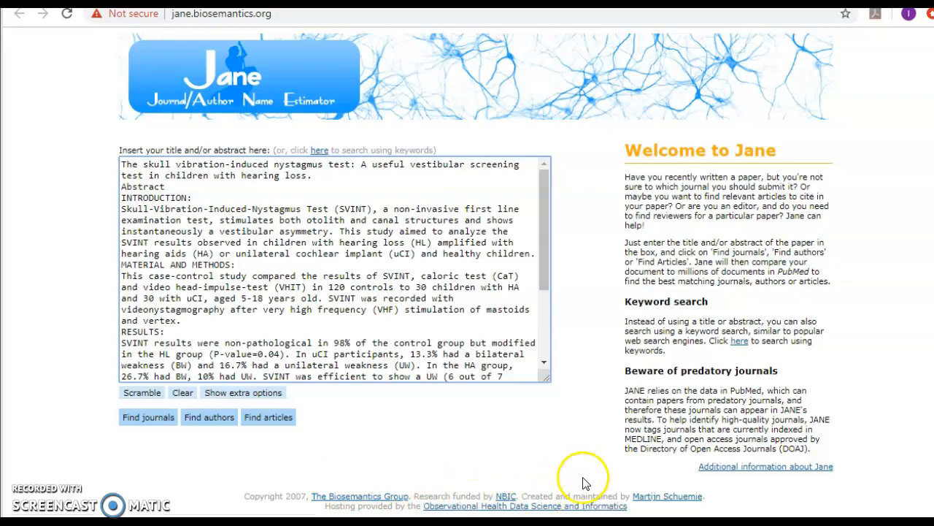
{"action": "mouse_move", "coordinate": [548, 339]}
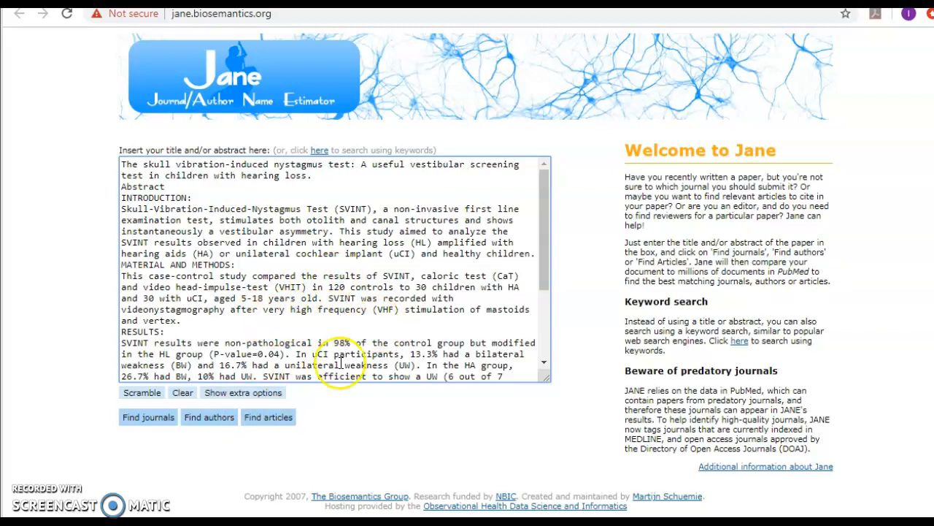
{"action": "mouse_move", "coordinate": [544, 275]}
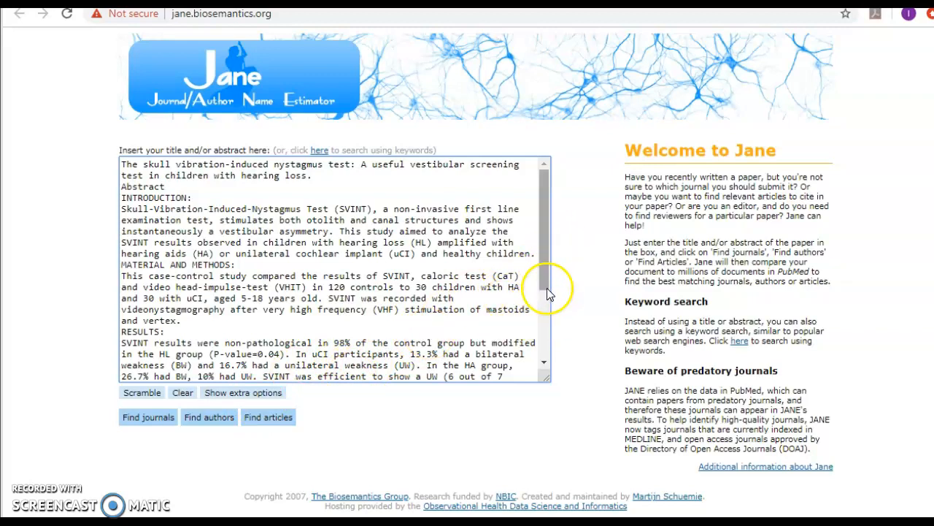
{"action": "mouse_move", "coordinate": [727, 356]}
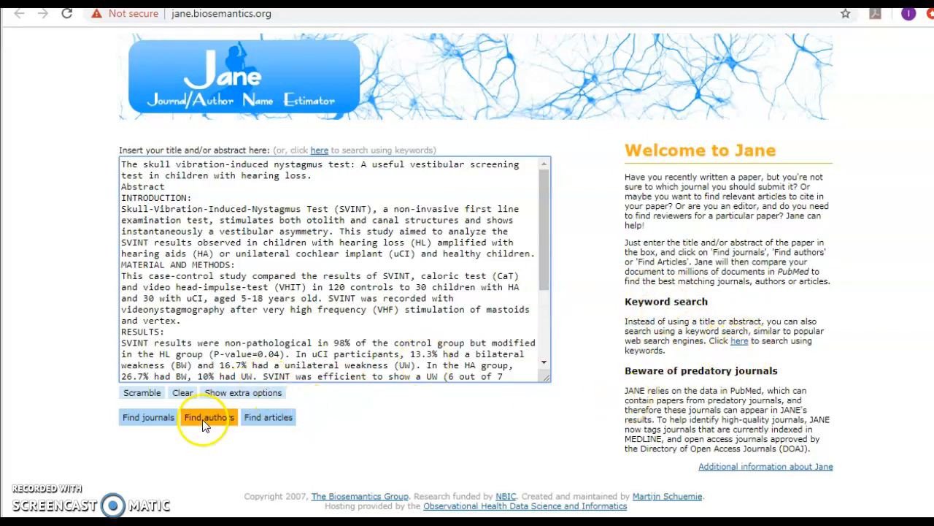
Find journals matching the nystagmus abstract and review the ranked suggestions and their indexing badges
{"action": "left_click", "coordinate": [149, 417]}
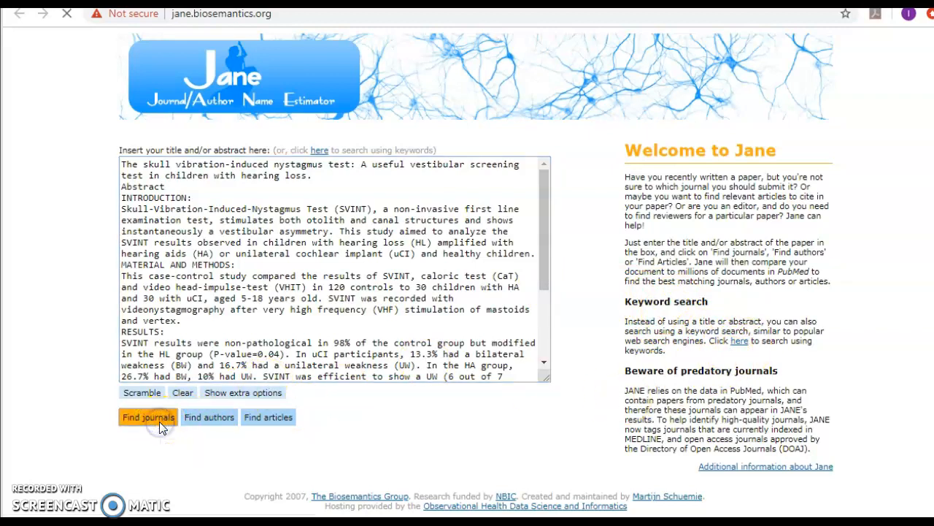
{"action": "left_click", "coordinate": [149, 417]}
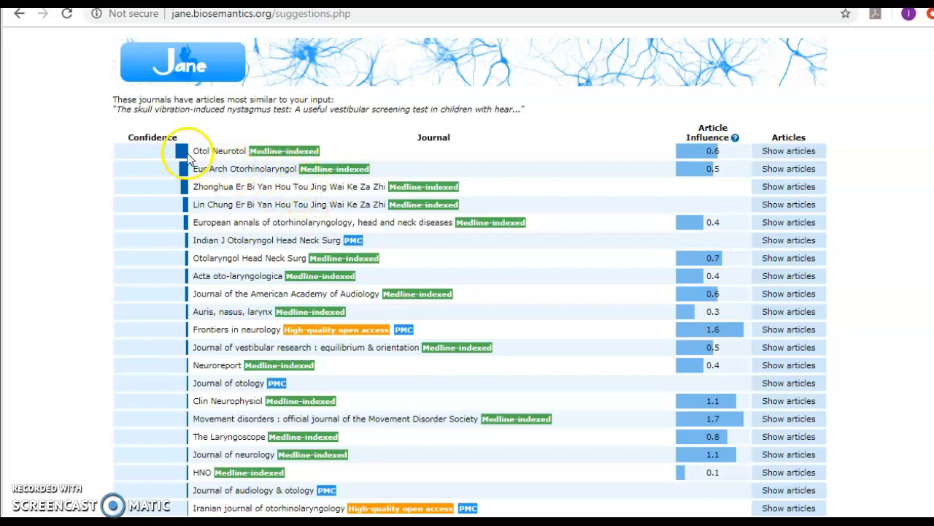
{"action": "mouse_move", "coordinate": [549, 134]}
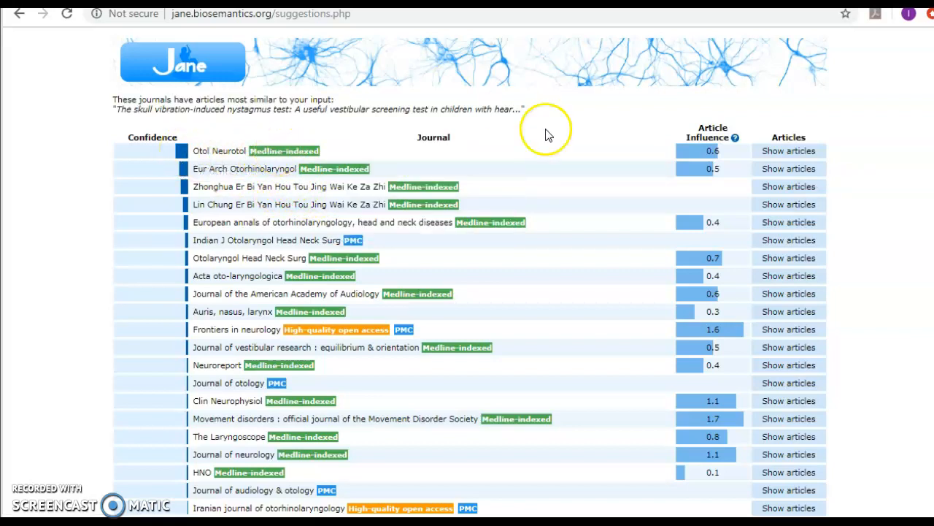
{"action": "mouse_move", "coordinate": [789, 150]}
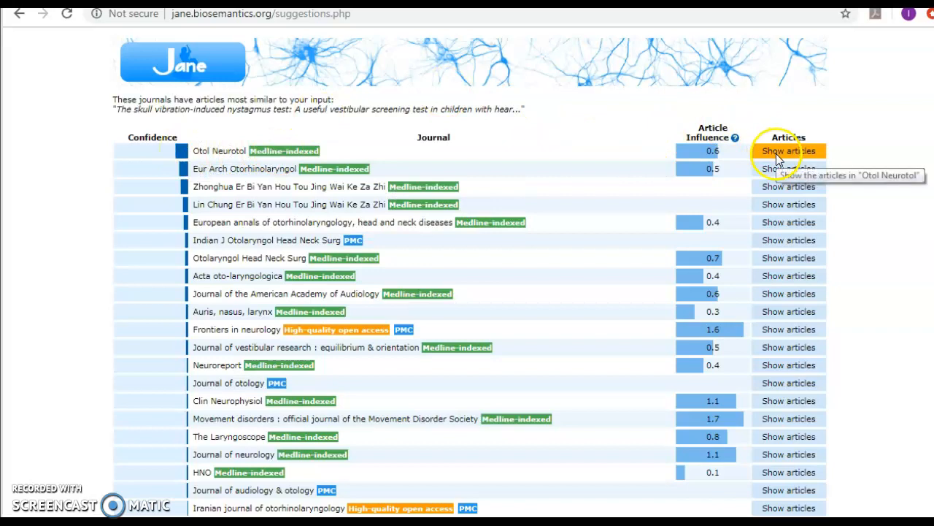
{"action": "mouse_move", "coordinate": [209, 150]}
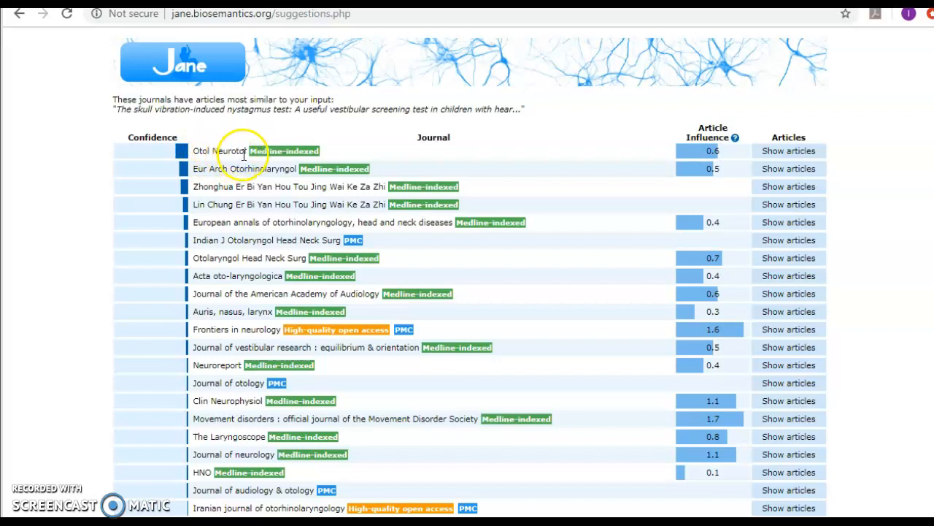
{"action": "mouse_move", "coordinate": [244, 333]}
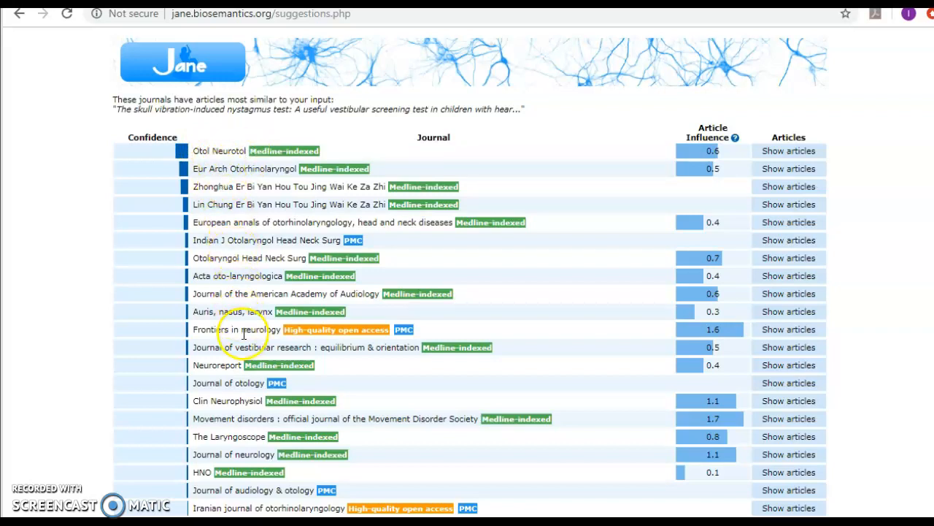
{"action": "mouse_move", "coordinate": [347, 284]}
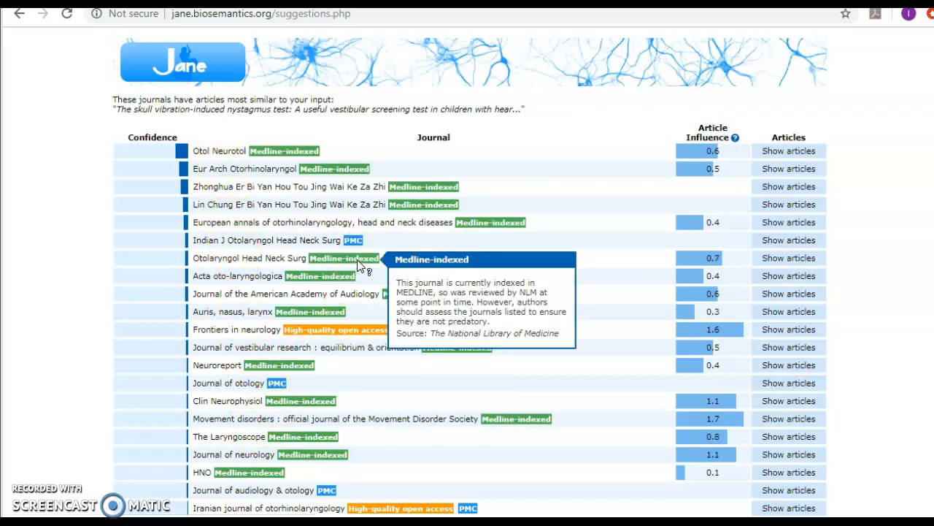
{"action": "mouse_move", "coordinate": [336, 330]}
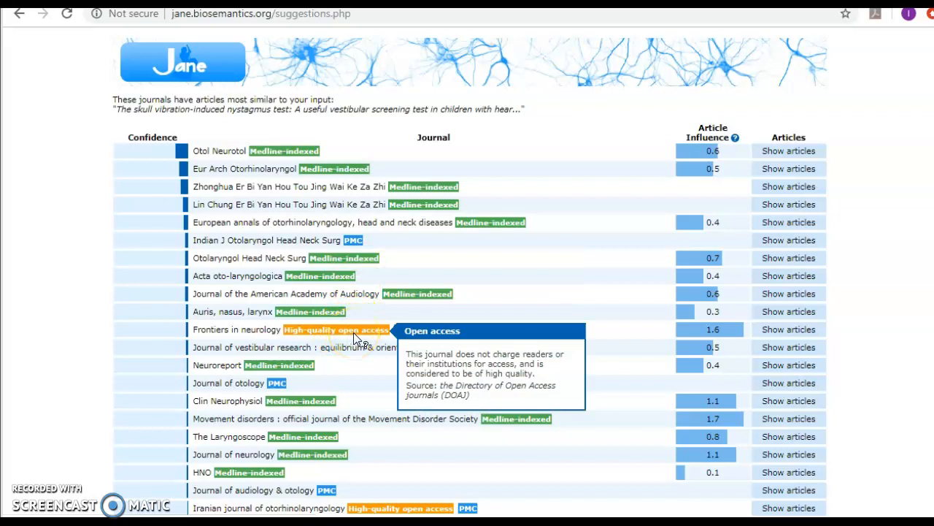
{"action": "mouse_move", "coordinate": [358, 236]}
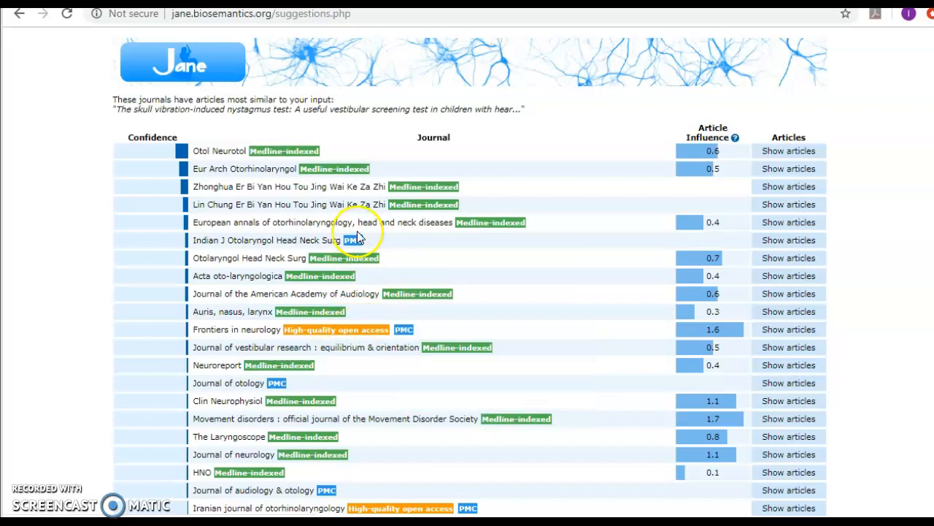
{"action": "mouse_move", "coordinate": [353, 239]}
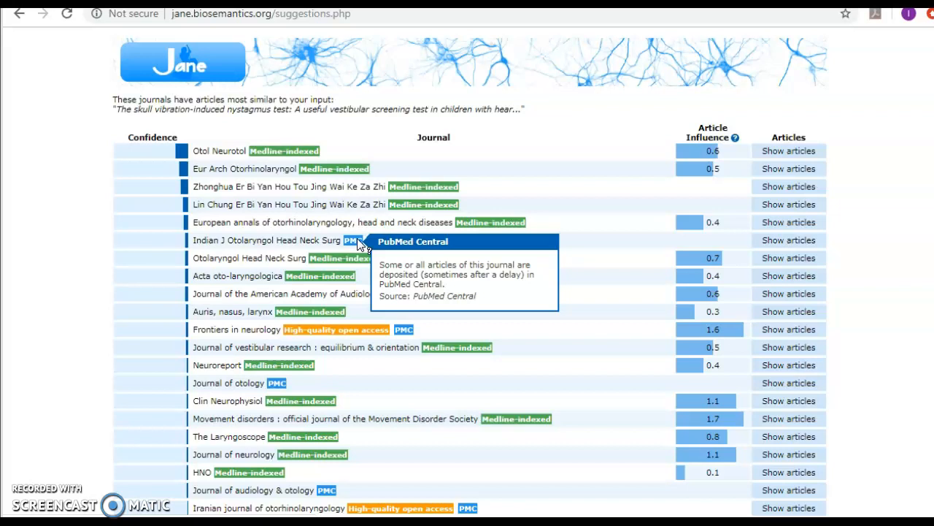
{"action": "mouse_move", "coordinate": [362, 240]}
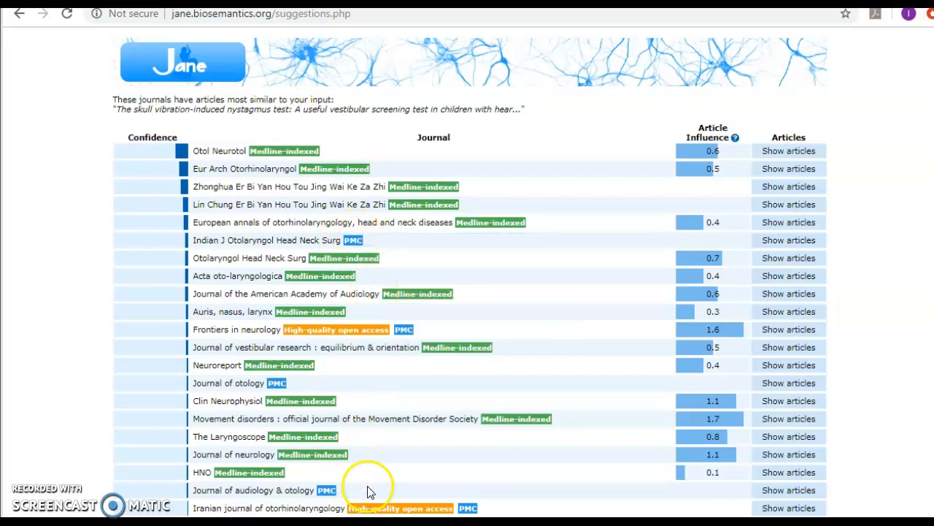
{"action": "mouse_move", "coordinate": [353, 240]}
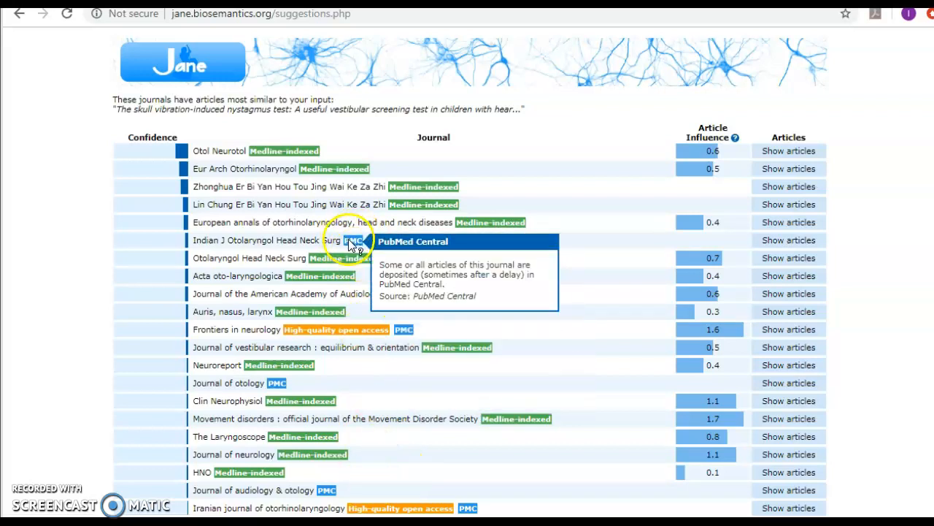
{"action": "mouse_move", "coordinate": [403, 409]}
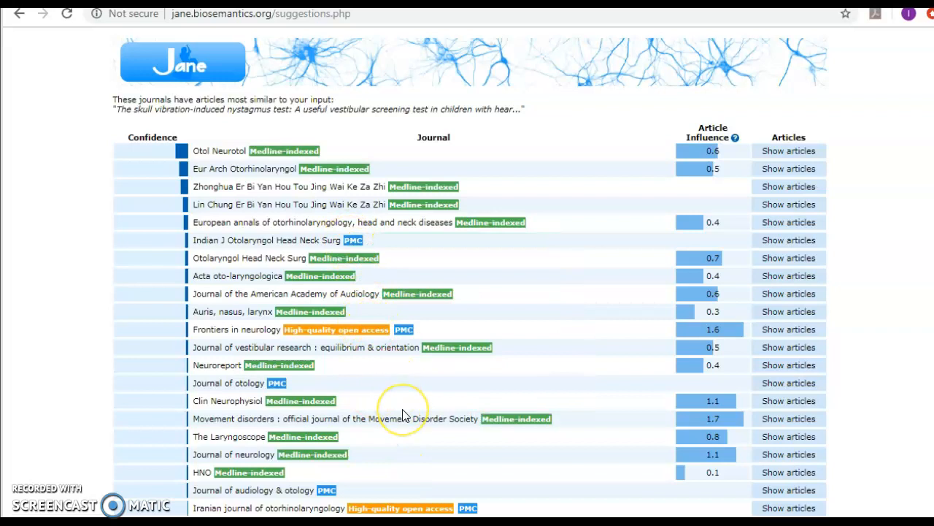
{"action": "scroll", "scroll_direction": "down", "scroll_amount": 3}
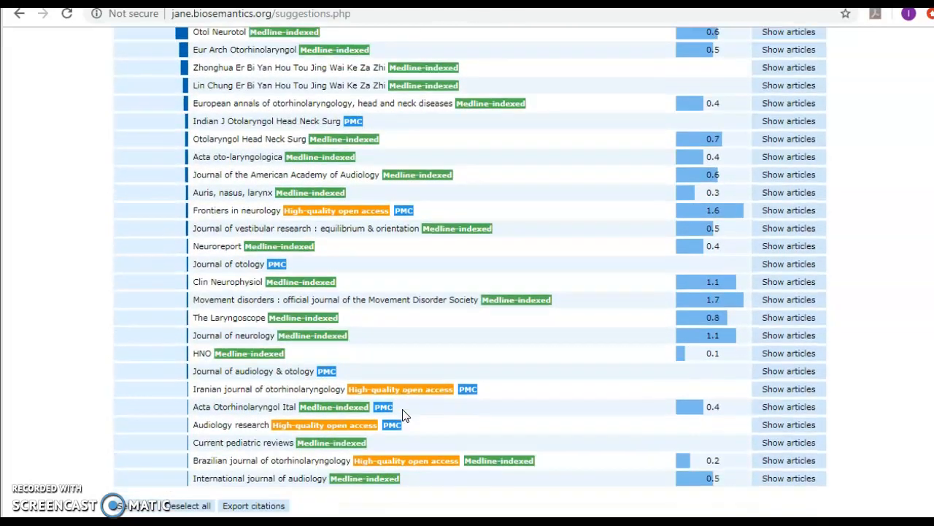
{"action": "scroll", "scroll_direction": "up", "scroll_amount": 3}
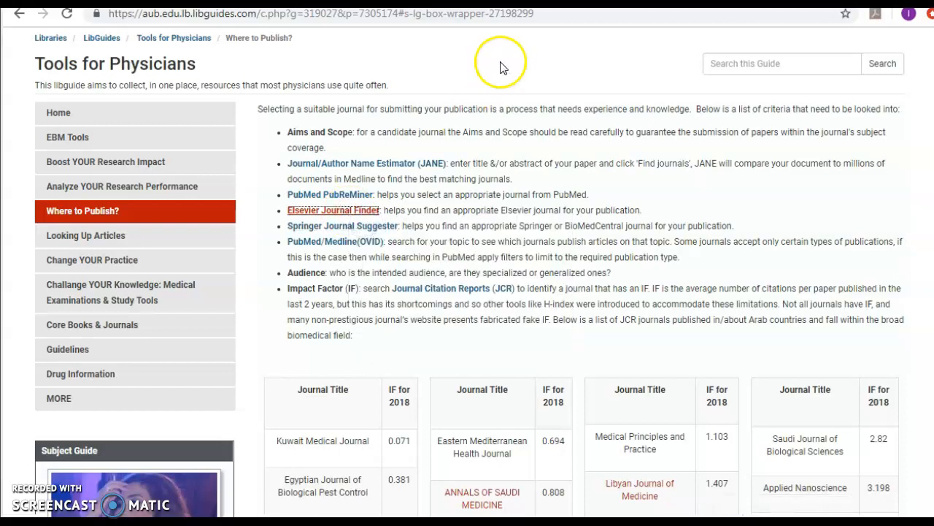
Open Elsevier JournalFinder from the guide and paste the nystagmus paper abstract
{"action": "left_click", "coordinate": [333, 210]}
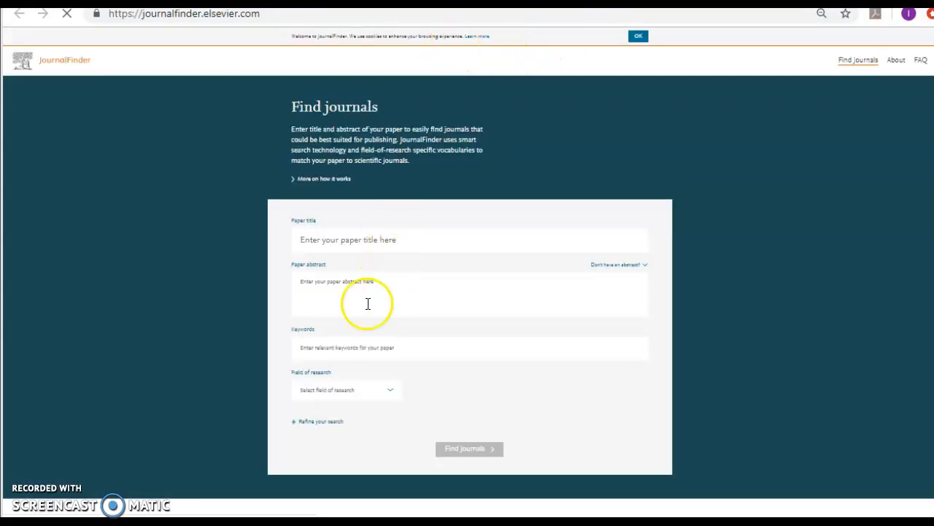
{"action": "left_click", "coordinate": [368, 298]}
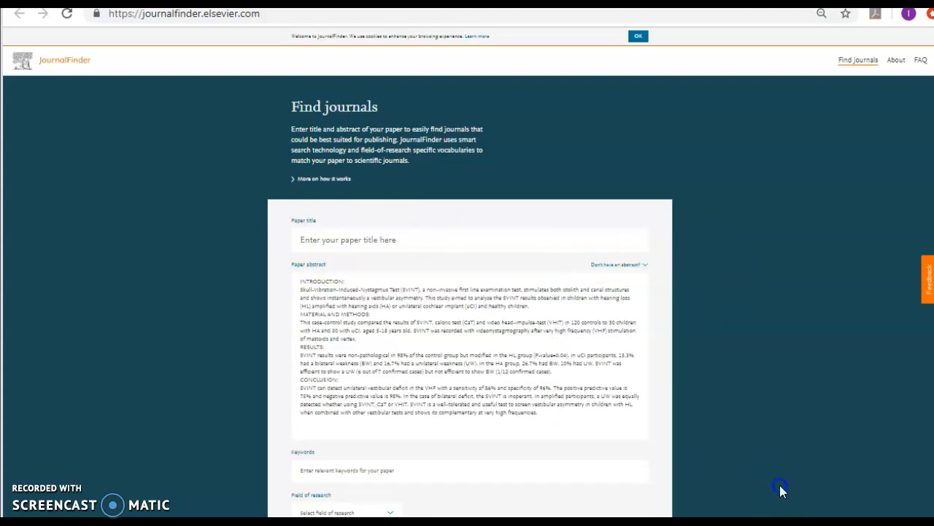
{"action": "scroll", "scroll_direction": "down", "scroll_amount": 3}
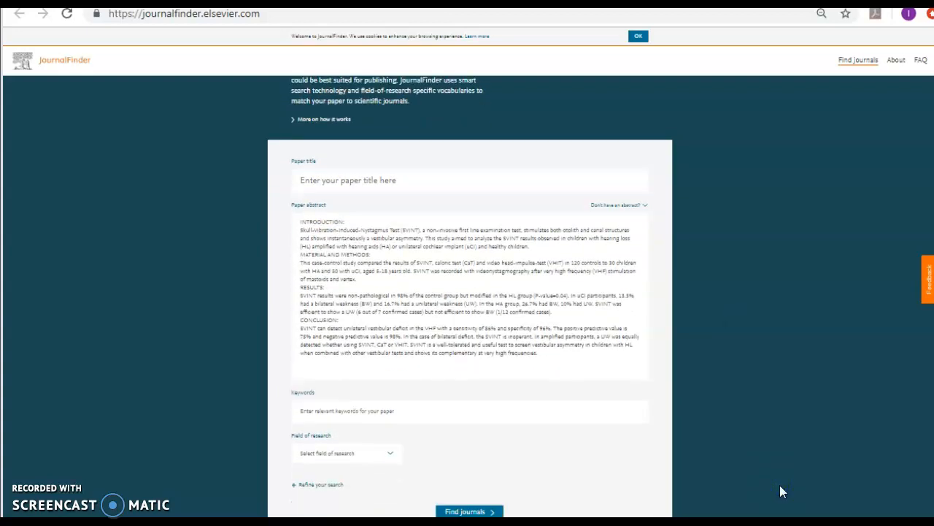
{"action": "scroll", "scroll_direction": "down", "scroll_amount": 3}
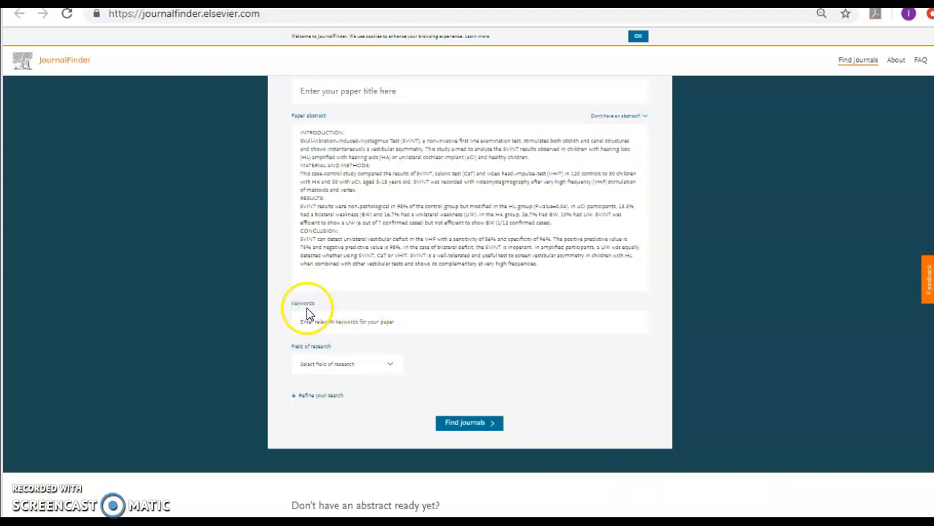
{"action": "mouse_move", "coordinate": [321, 402]}
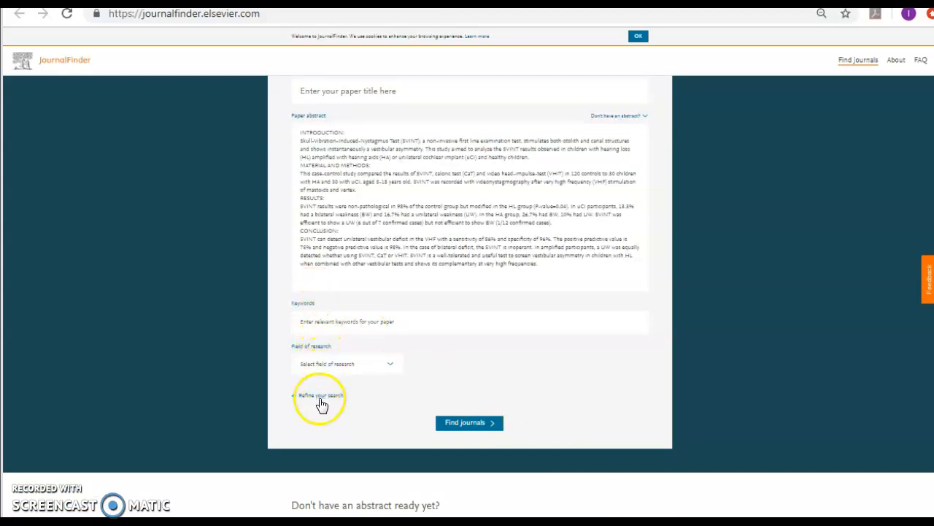
Expand the refine options with gold open access included and run the journal search
{"action": "left_click", "coordinate": [321, 394]}
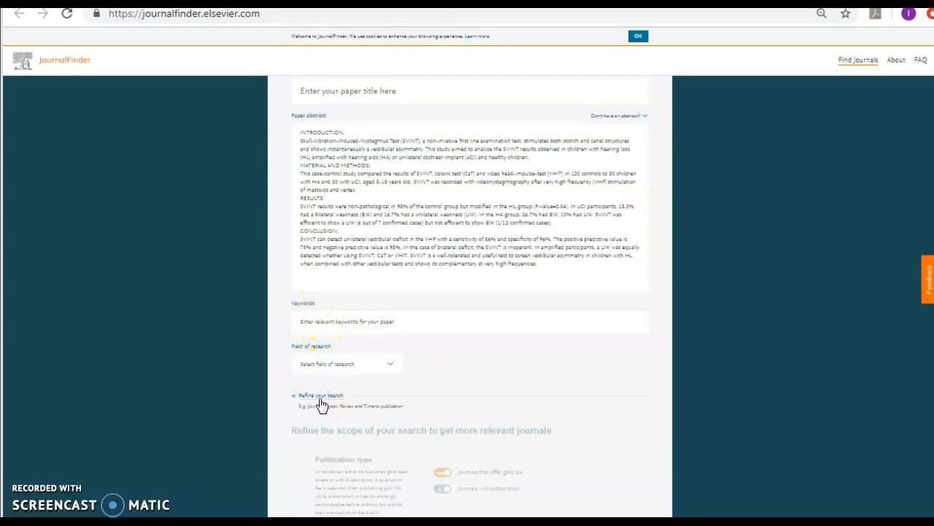
{"action": "scroll", "scroll_direction": "down", "scroll_amount": 3}
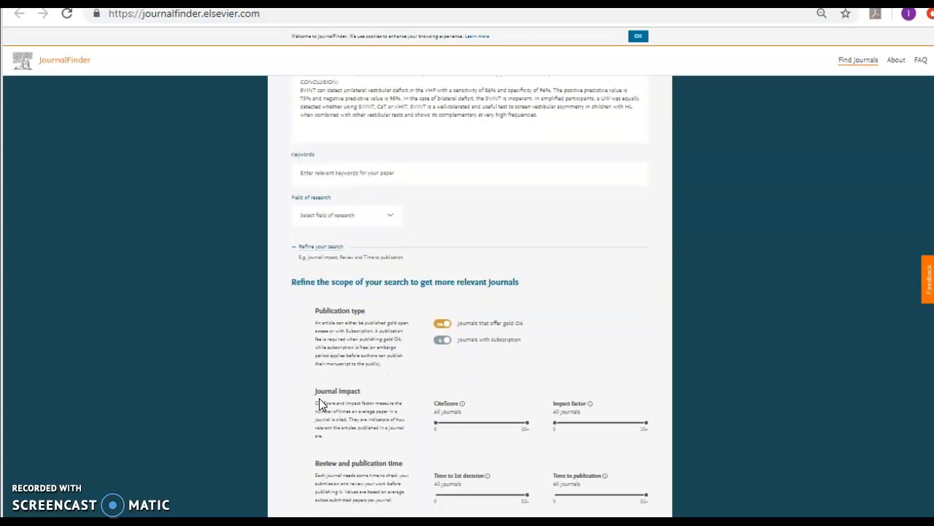
{"action": "scroll", "scroll_direction": "down", "scroll_amount": 3}
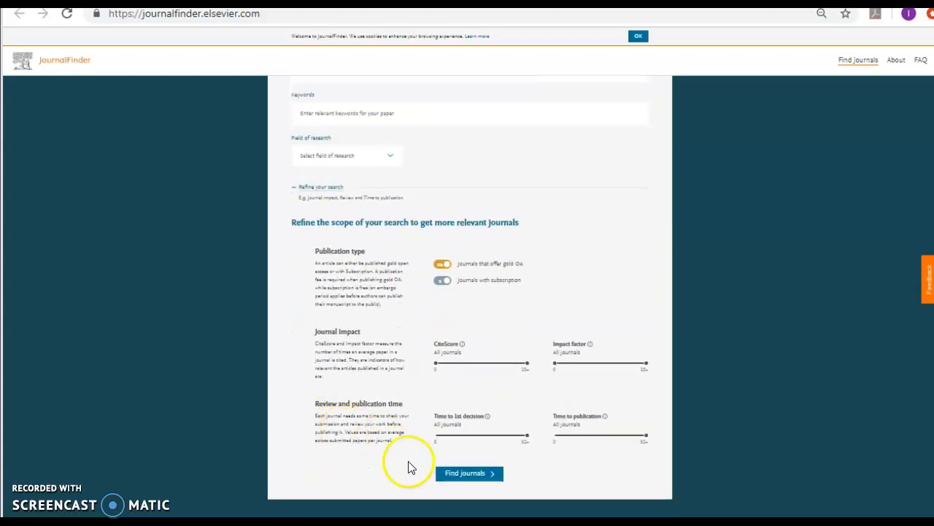
{"action": "left_click", "coordinate": [469, 473]}
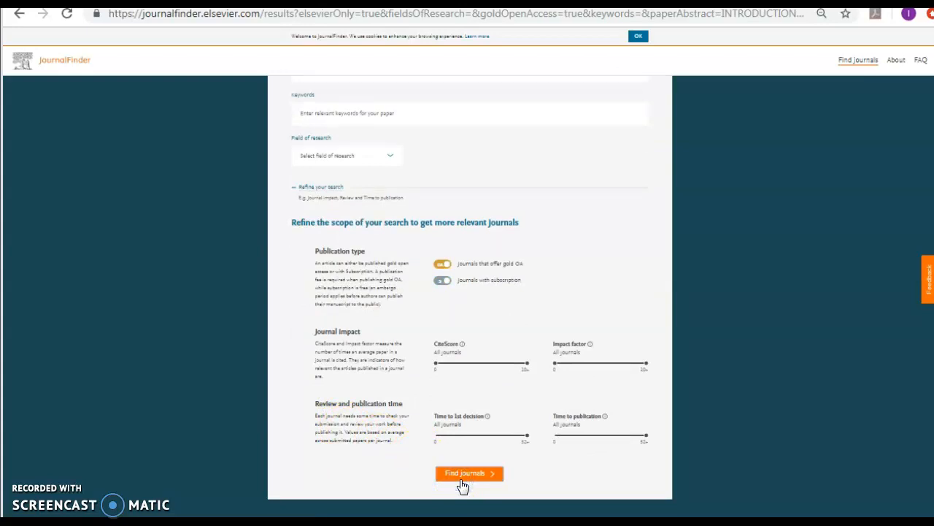
{"action": "left_click", "coordinate": [468, 473]}
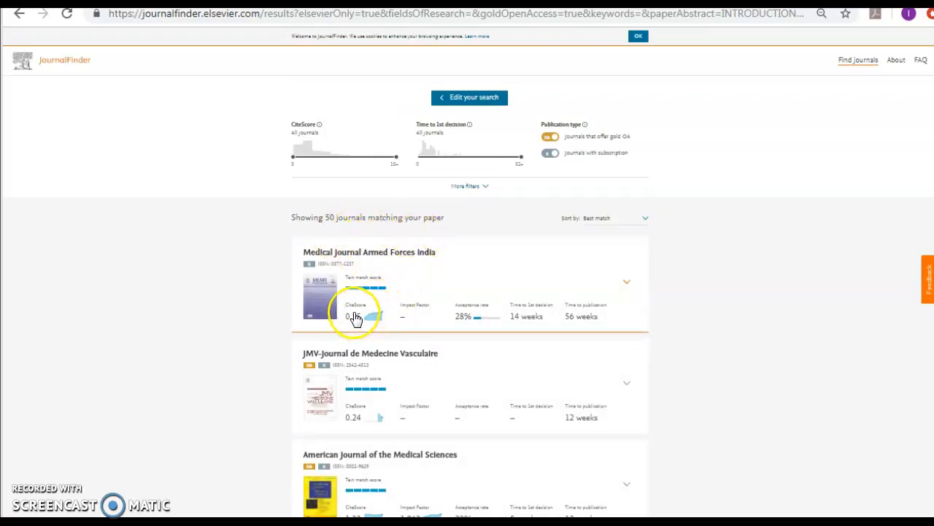
{"action": "mouse_move", "coordinate": [416, 313]}
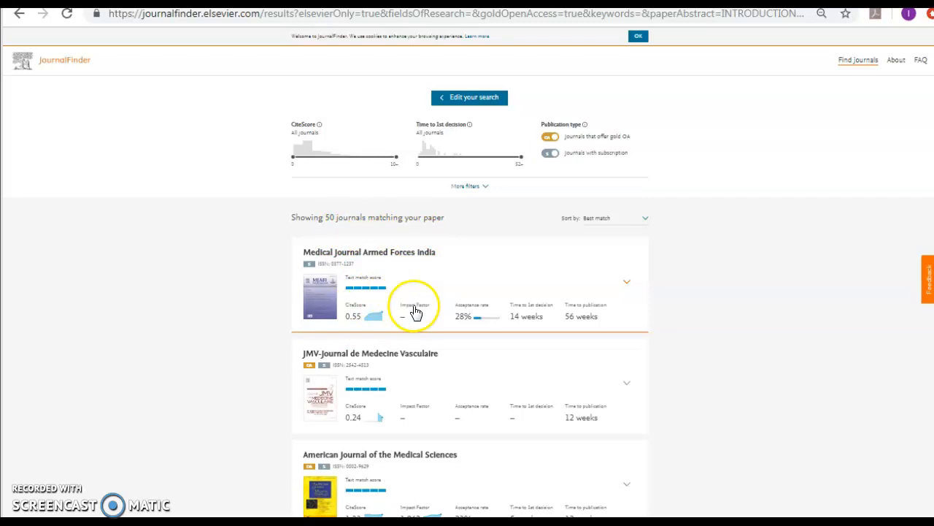
{"action": "mouse_move", "coordinate": [473, 320]}
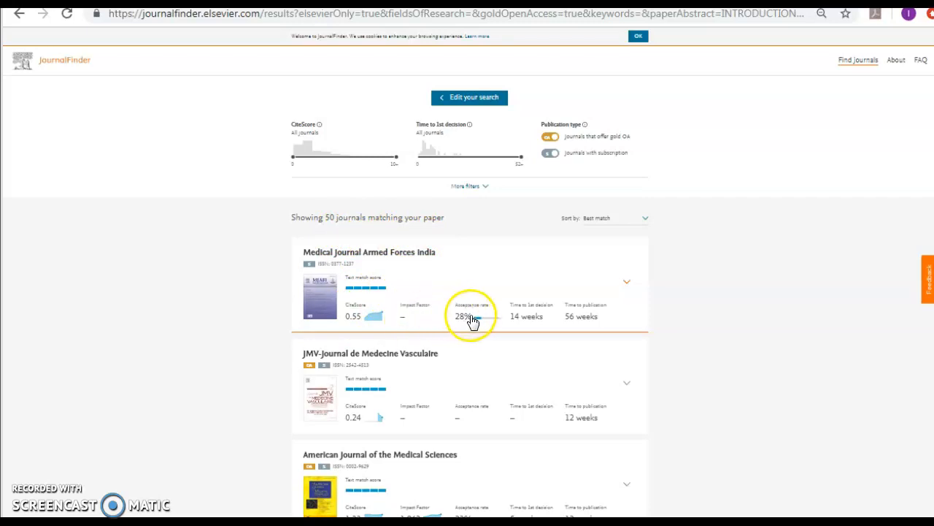
{"action": "mouse_move", "coordinate": [530, 318]}
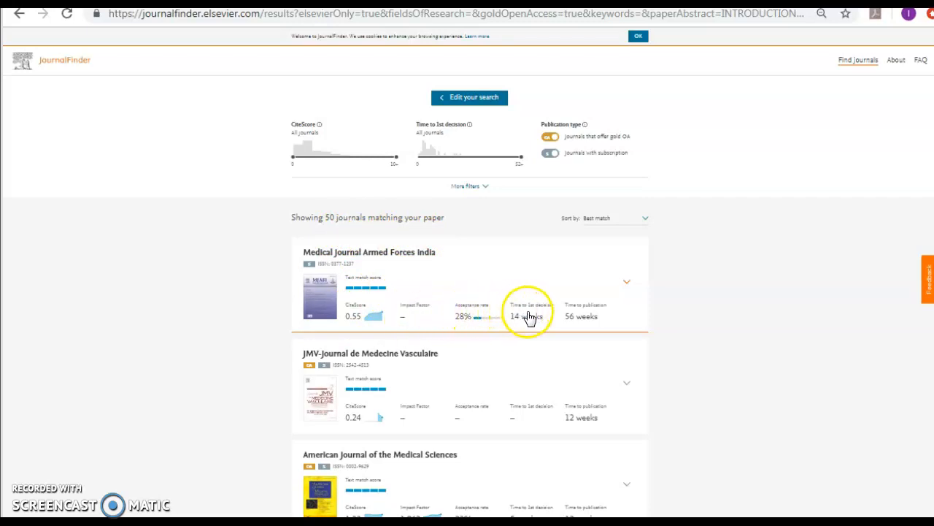
{"action": "mouse_move", "coordinate": [547, 319]}
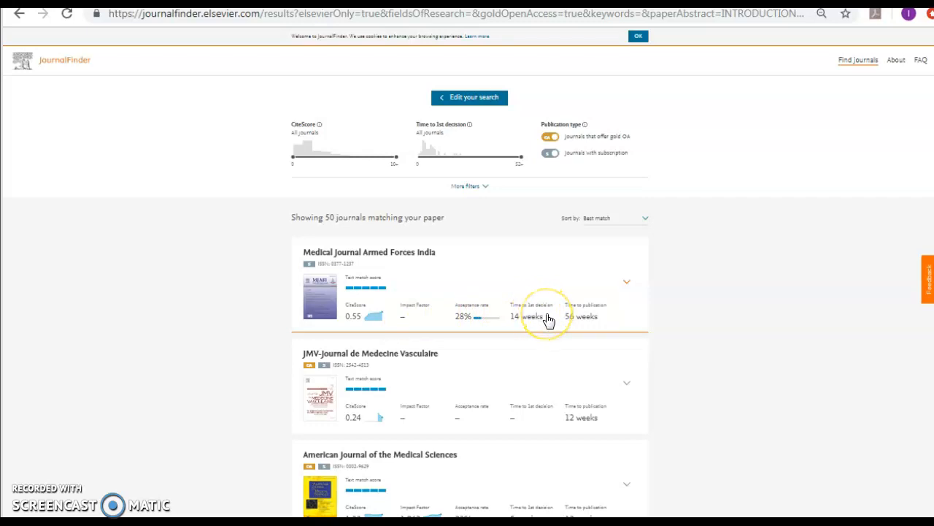
{"action": "mouse_move", "coordinate": [549, 320]}
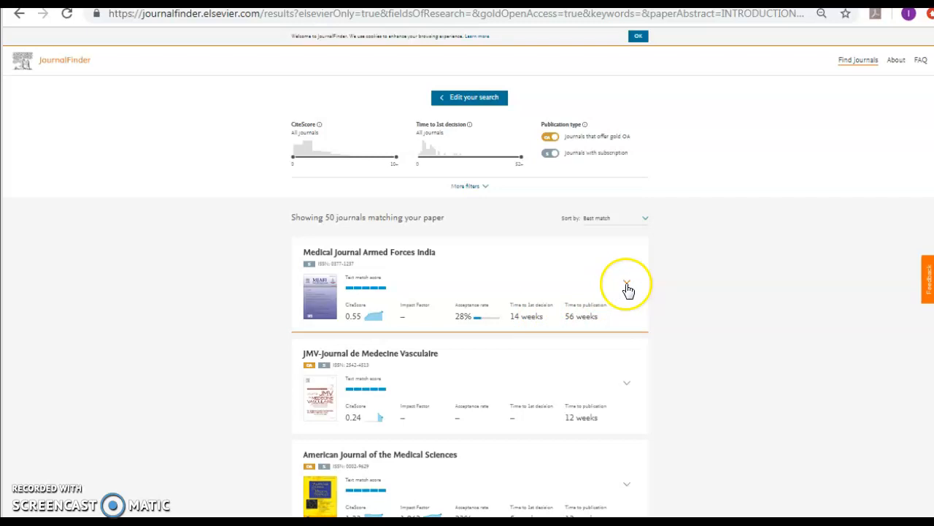
{"action": "mouse_move", "coordinate": [352, 276]}
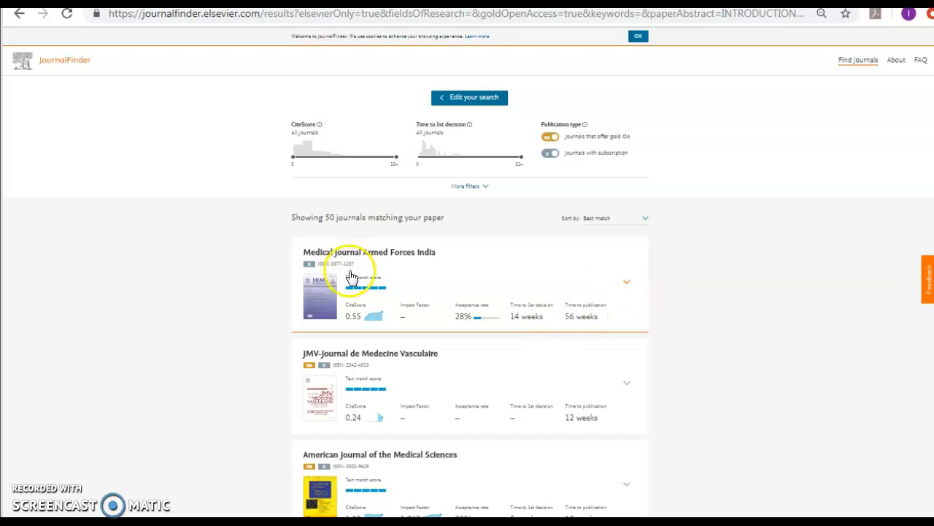
{"action": "mouse_move", "coordinate": [368, 257]}
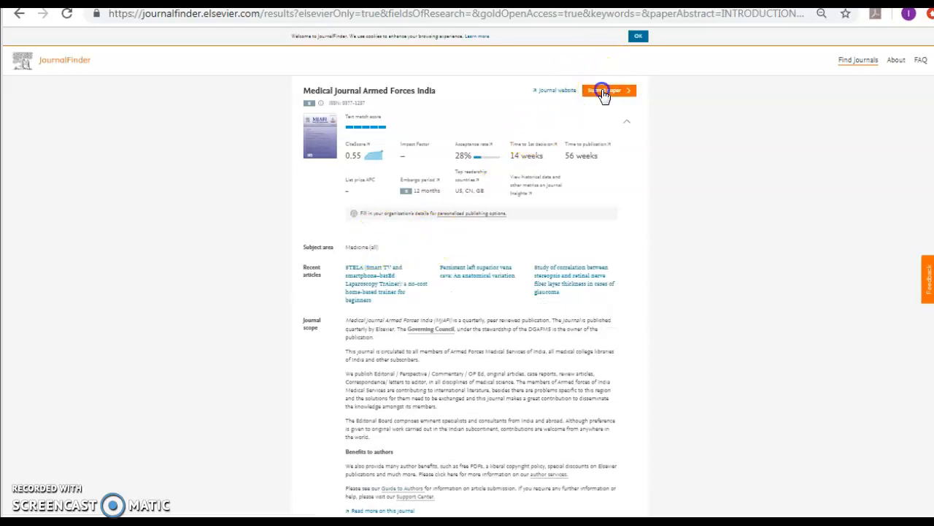
{"action": "left_click", "coordinate": [604, 91]}
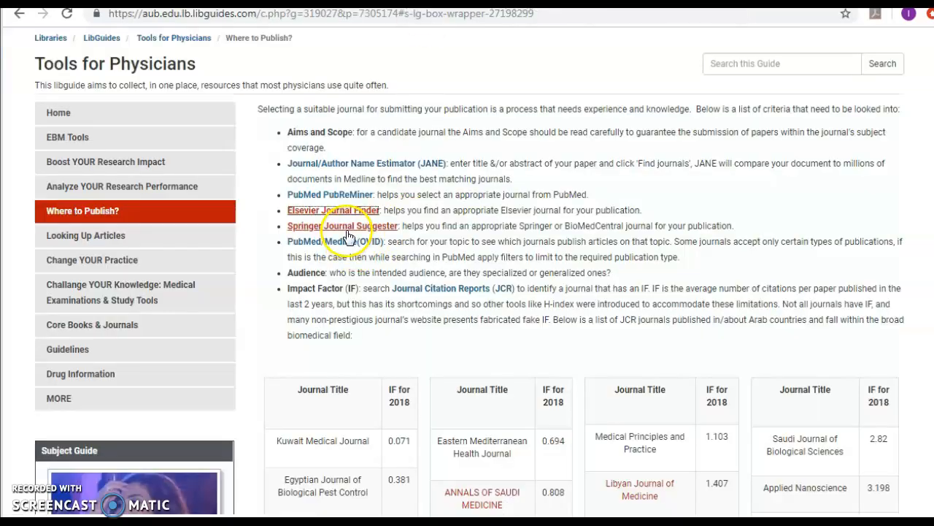
Open Springer Journal Suggester and enter the skull vibration-induced nystagmus test title above the pasted abstract
{"action": "left_click", "coordinate": [342, 225]}
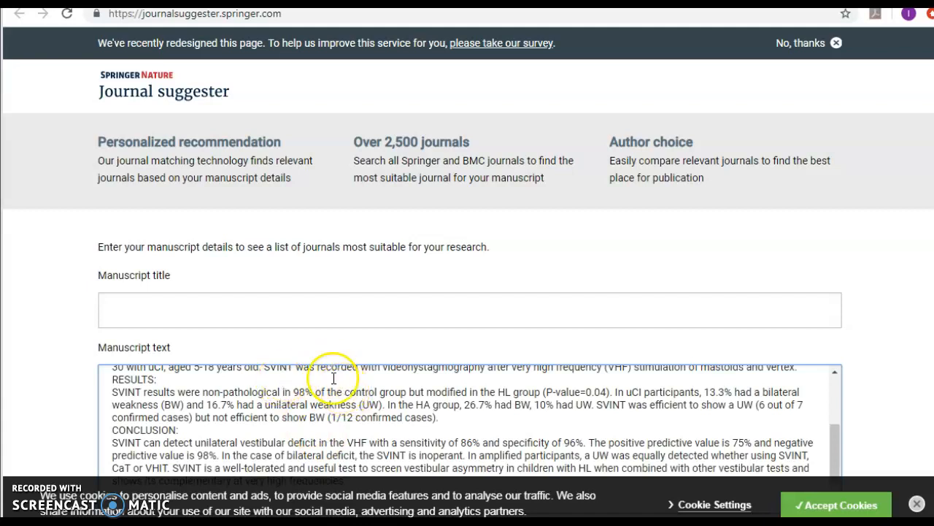
{"action": "scroll", "scroll_direction": "up", "scroll_amount": 3}
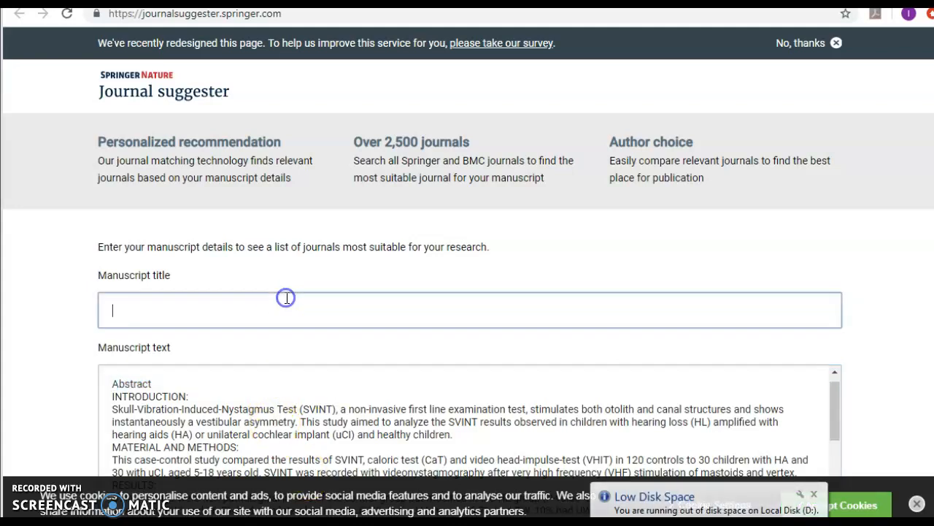
{"action": "type", "text": "The skull vibration-induced nystagmus test: A useful vestibular screening test in children with hearing loss"}
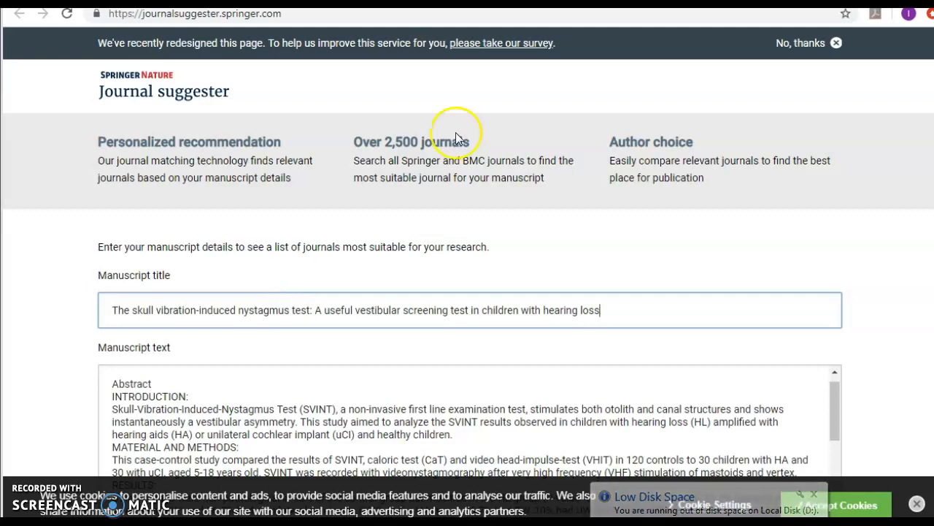
{"action": "mouse_move", "coordinate": [787, 256]}
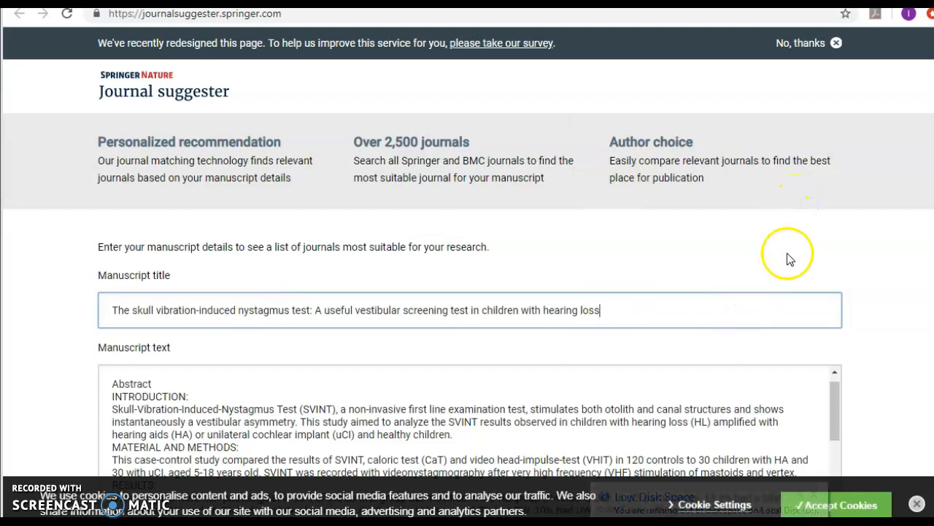
Expand Refine your recommendations and look over the available filters
{"action": "scroll", "scroll_direction": "down", "scroll_amount": 3}
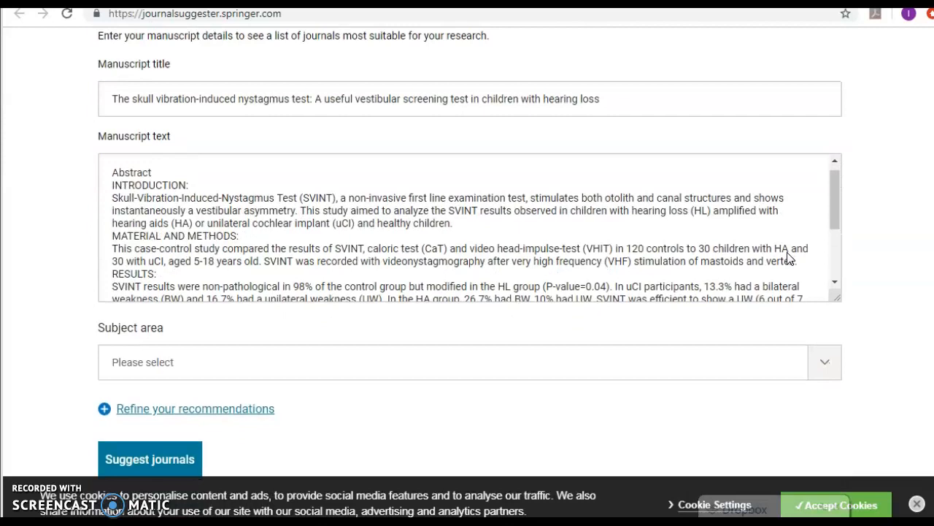
{"action": "scroll", "scroll_direction": "down", "scroll_amount": 3}
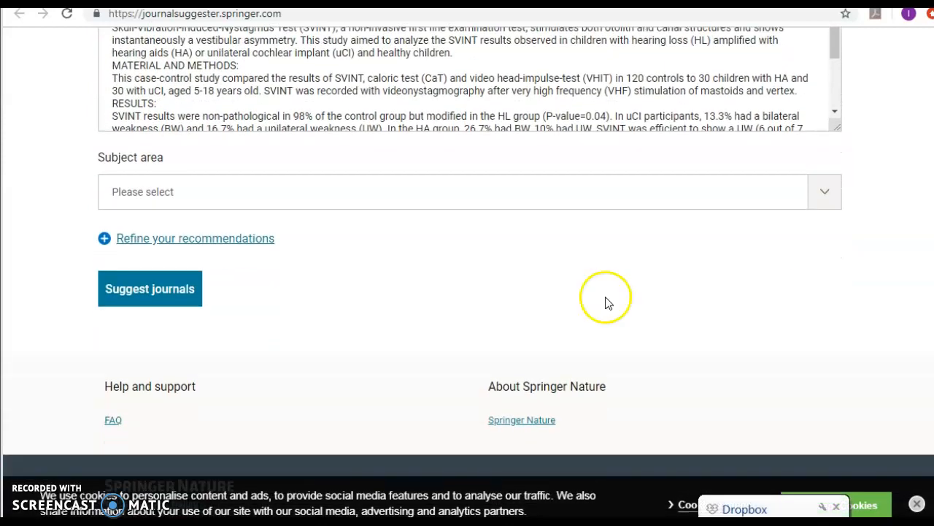
{"action": "mouse_move", "coordinate": [152, 251]}
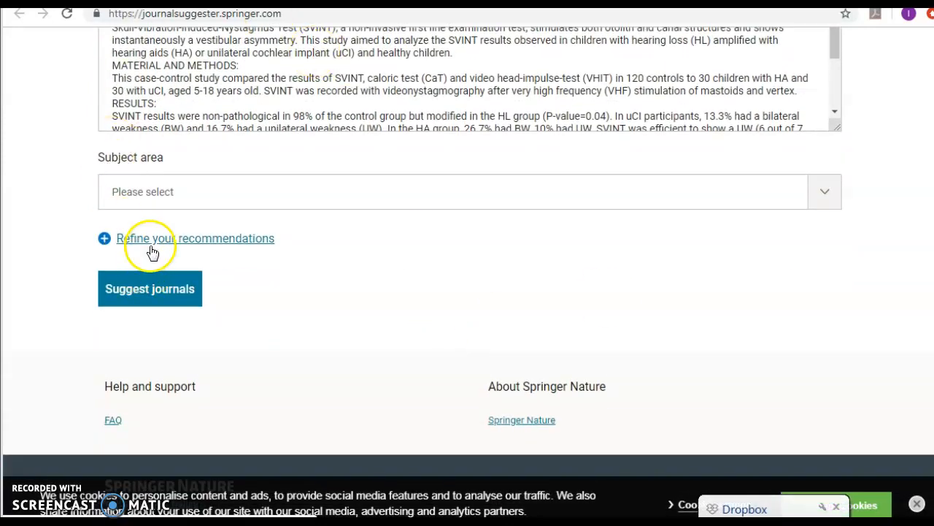
{"action": "left_click", "coordinate": [196, 238]}
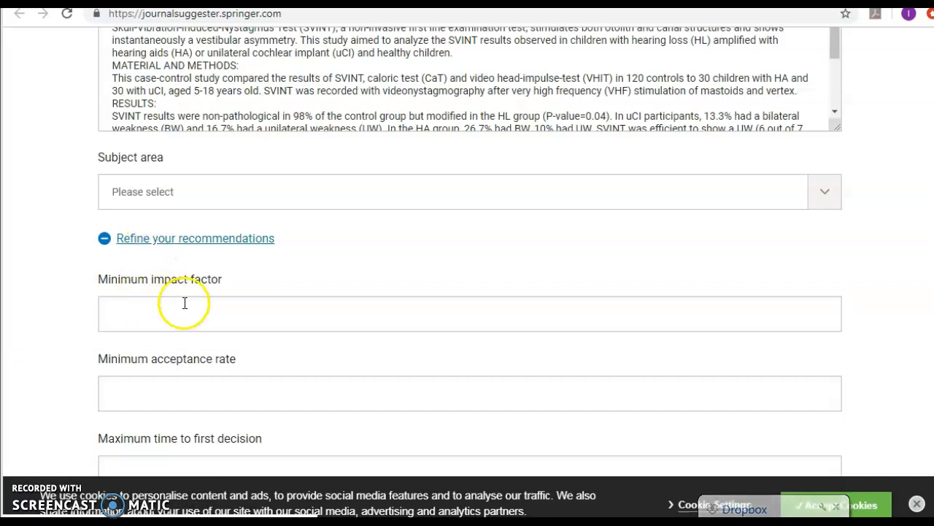
{"action": "mouse_move", "coordinate": [312, 285]}
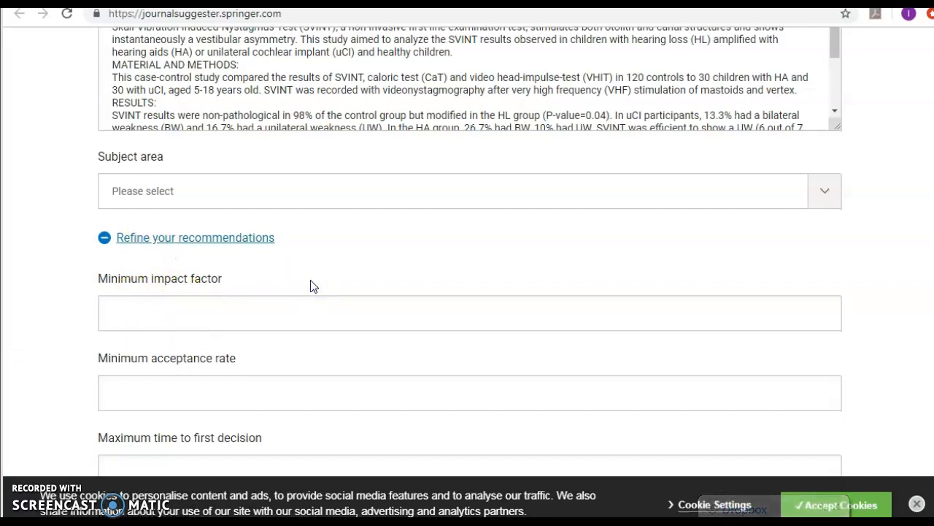
{"action": "scroll", "scroll_direction": "down", "scroll_amount": 3}
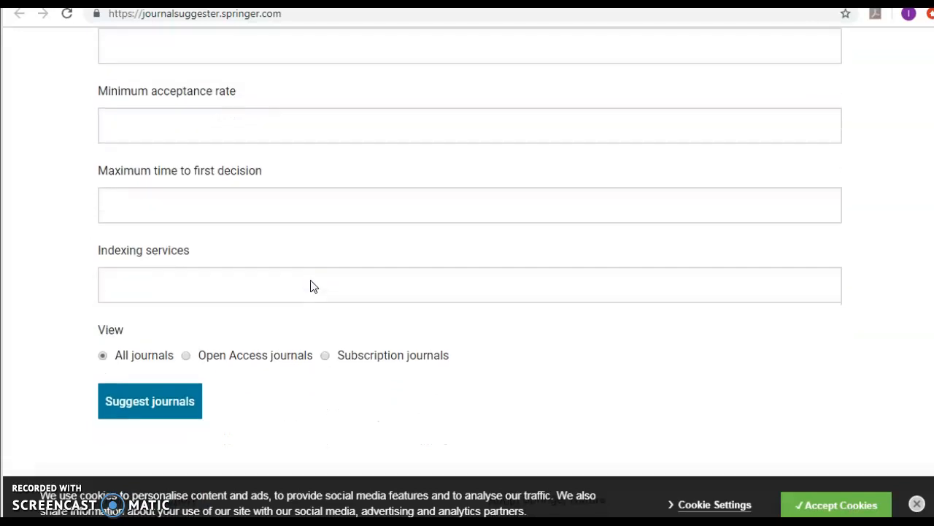
{"action": "scroll", "scroll_direction": "down", "scroll_amount": 3}
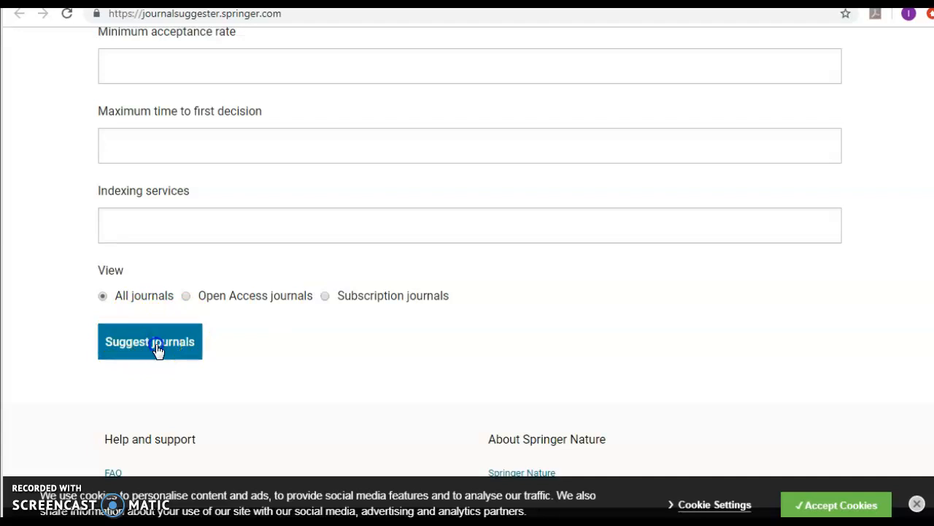
Get the suggested journals, led by European Archives of Oto-Rhino-Laryngology and Journal of Neurology
{"action": "left_click", "coordinate": [149, 341]}
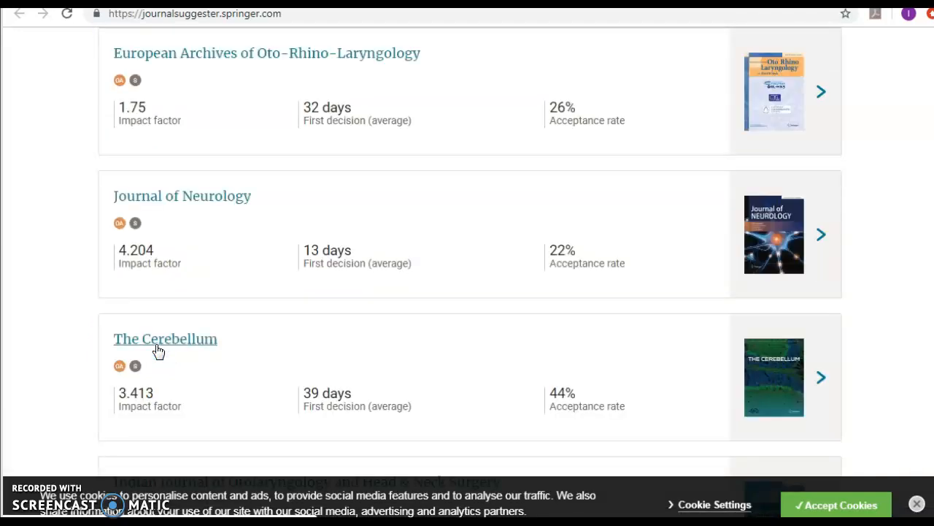
{"action": "scroll", "scroll_direction": "up", "scroll_amount": 3}
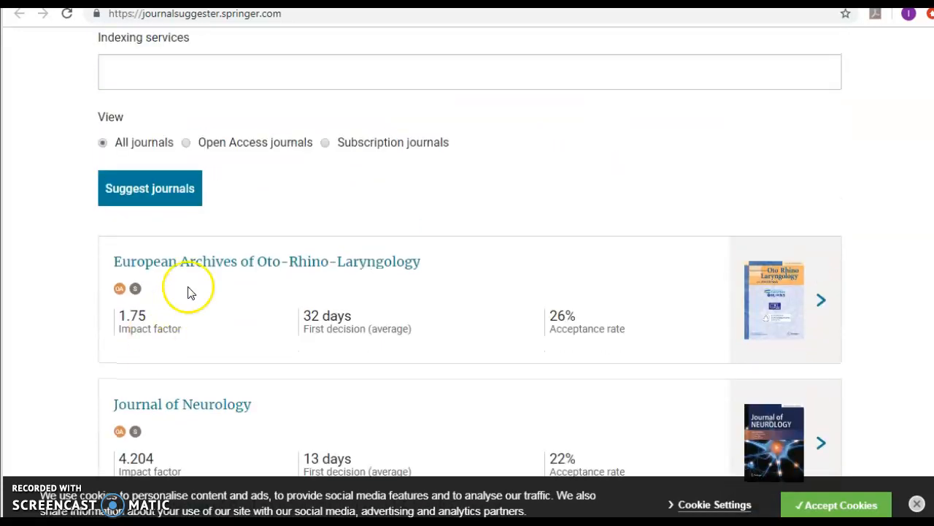
{"action": "mouse_move", "coordinate": [728, 328]}
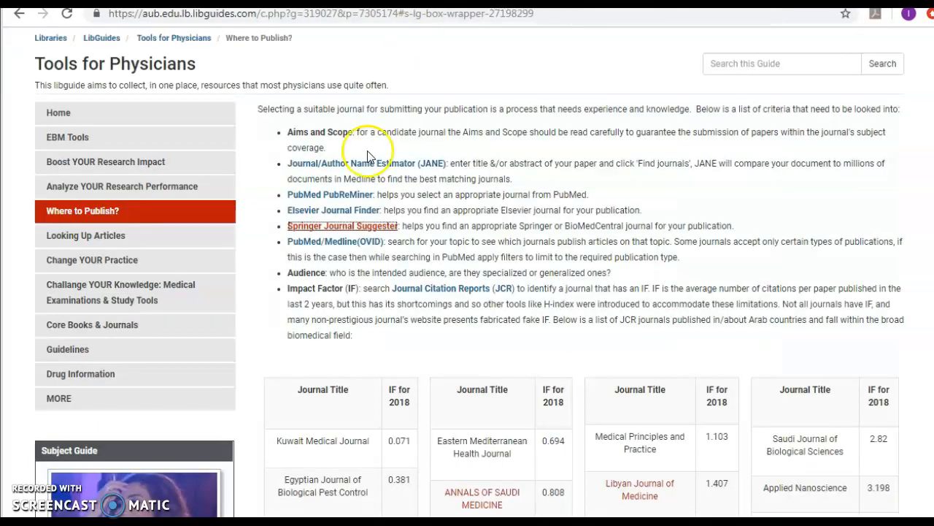
{"action": "mouse_move", "coordinate": [328, 254]}
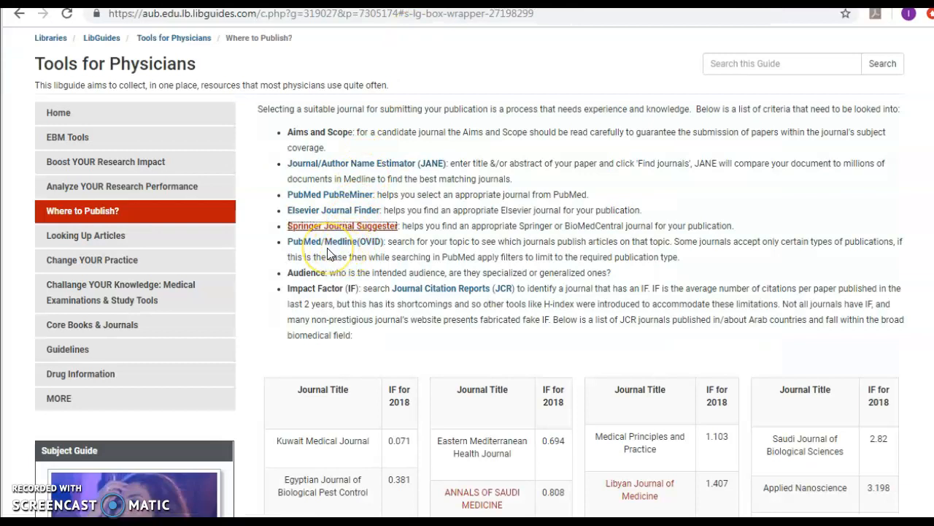
{"action": "mouse_move", "coordinate": [327, 251]}
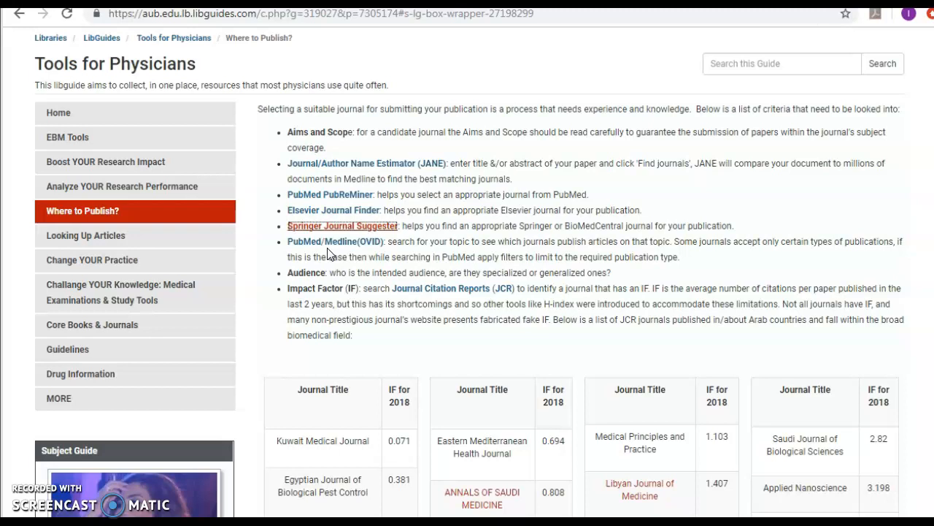
{"action": "mouse_move", "coordinate": [406, 297]}
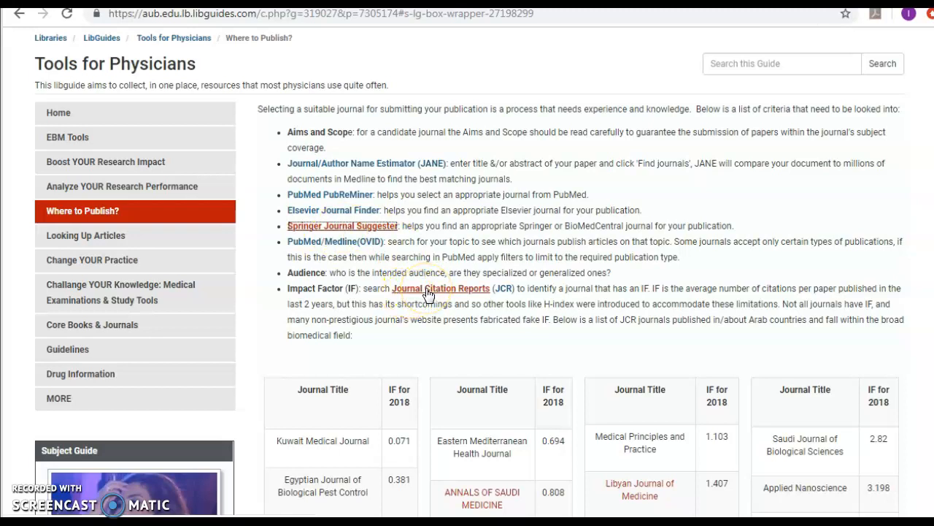
Open Journal Citation Reports (JCR) from the Where to Publish guide
{"action": "left_click", "coordinate": [441, 288]}
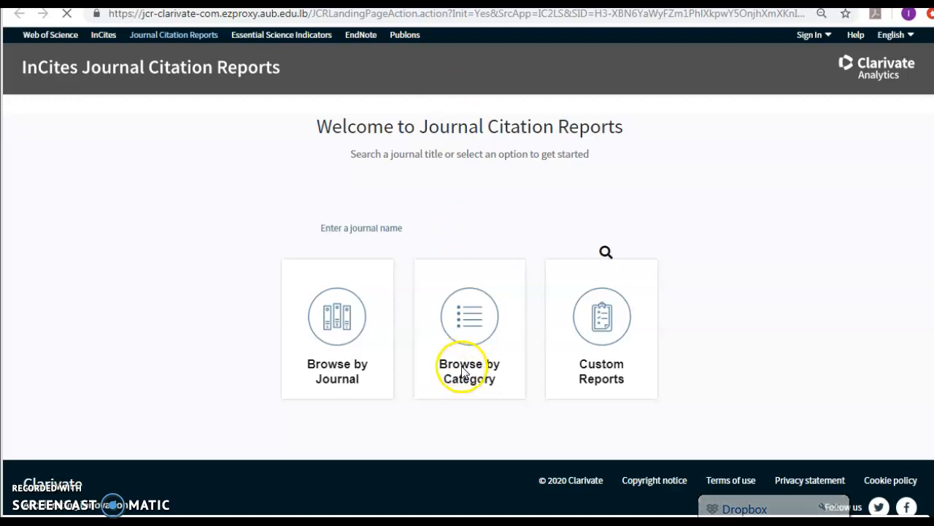
{"action": "mouse_move", "coordinate": [386, 222]}
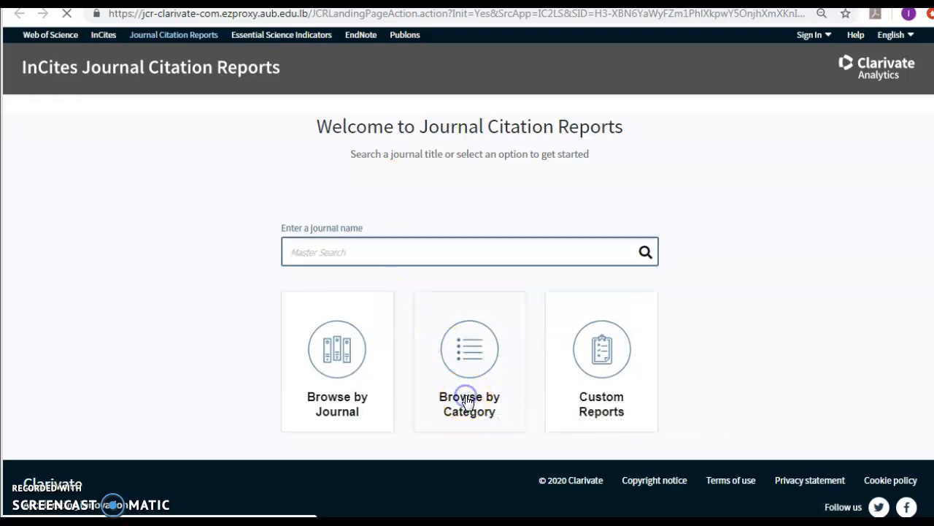
List the 2018 journal categories by rank and start a page search for a category name
{"action": "left_click", "coordinate": [470, 348]}
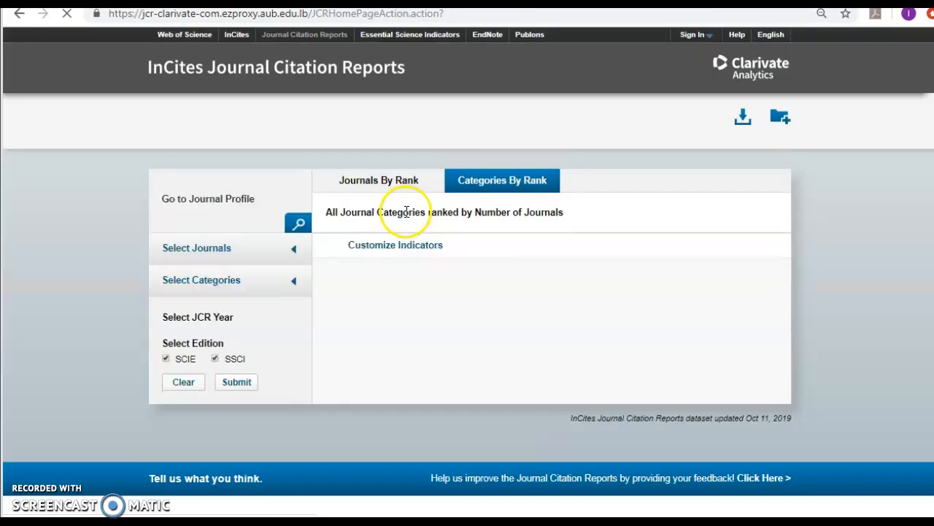
{"action": "mouse_move", "coordinate": [428, 280]}
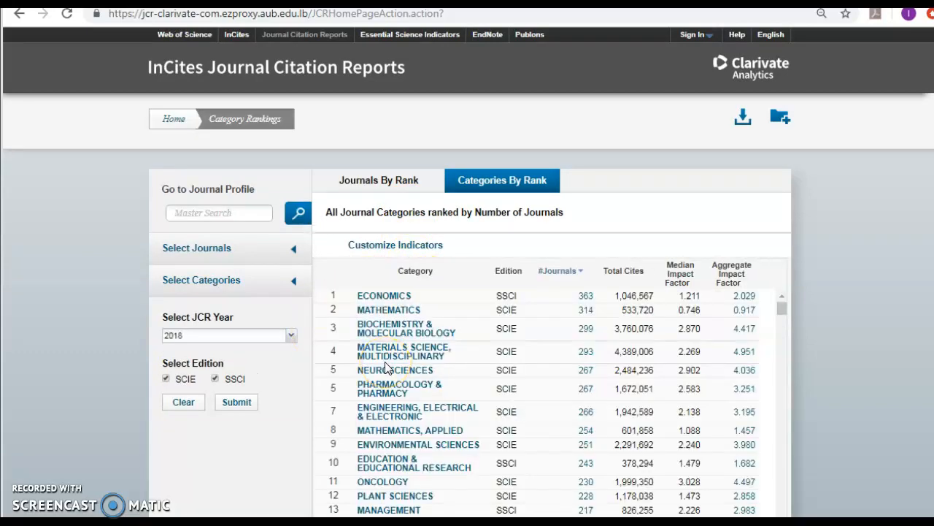
{"action": "scroll", "scroll_direction": "down", "scroll_amount": 3}
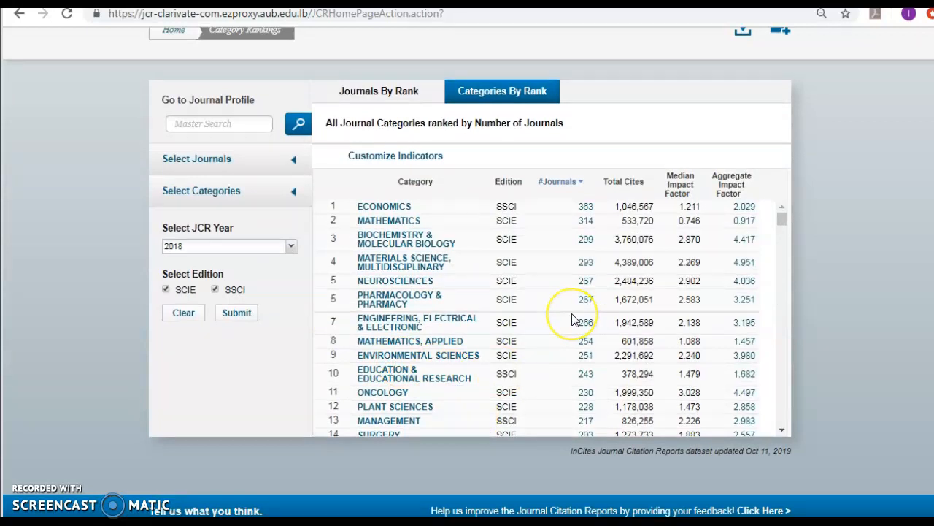
{"action": "key", "text": "ctrl+f"}
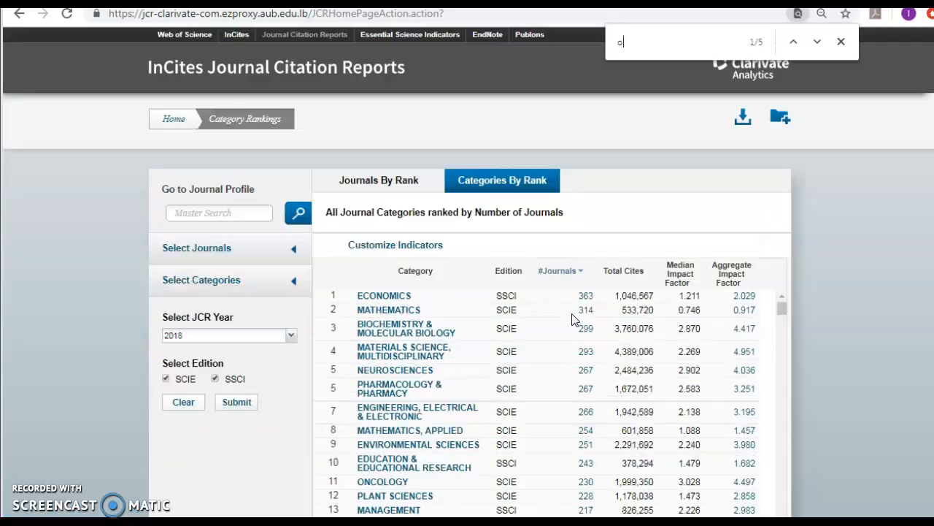
{"action": "type", "text": "n"}
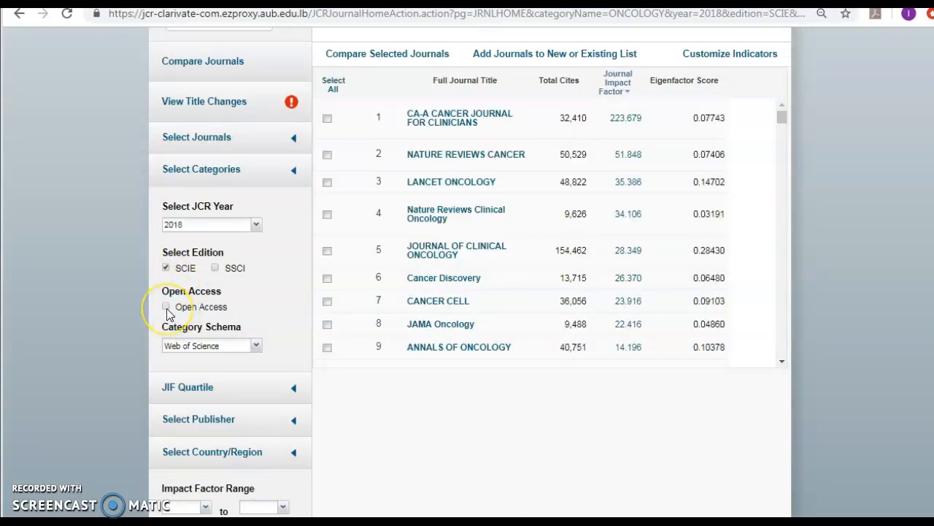
{"action": "mouse_move", "coordinate": [248, 388]}
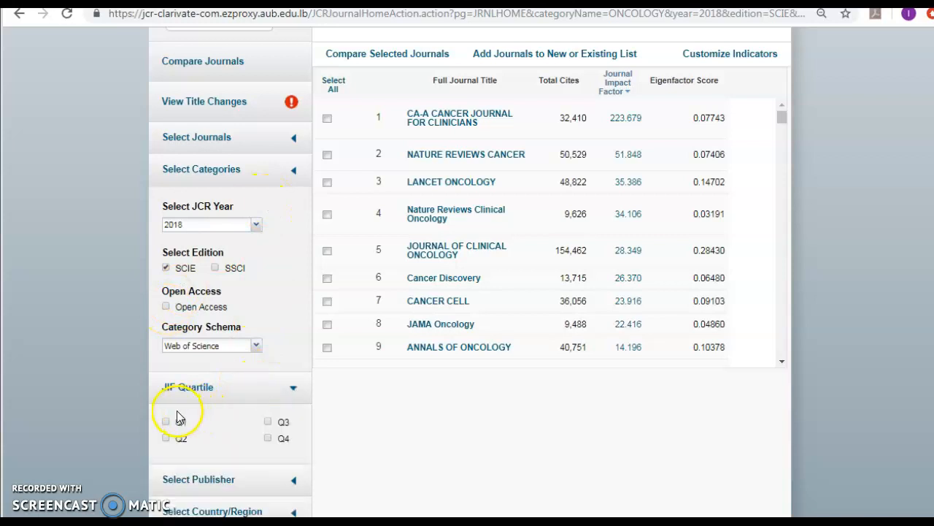
Look through the Oncology journals ranked by impact factor with JIF quartiles
{"action": "scroll", "scroll_direction": "down", "scroll_amount": 3}
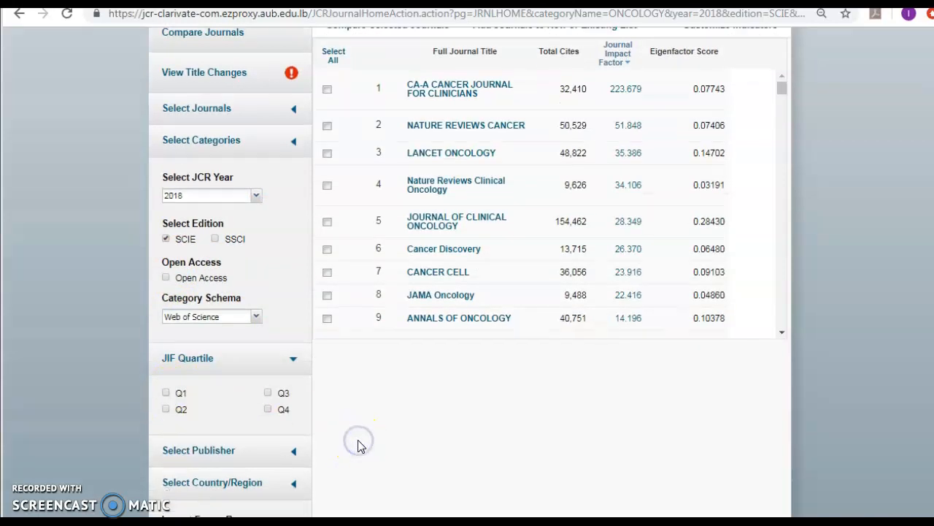
{"action": "scroll", "scroll_direction": "down", "scroll_amount": 3}
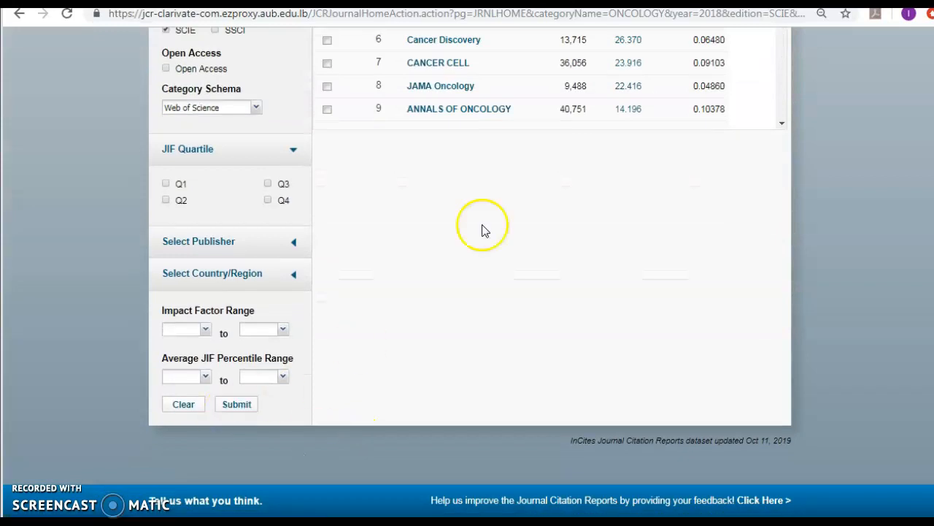
{"action": "scroll", "scroll_direction": "up", "scroll_amount": 3}
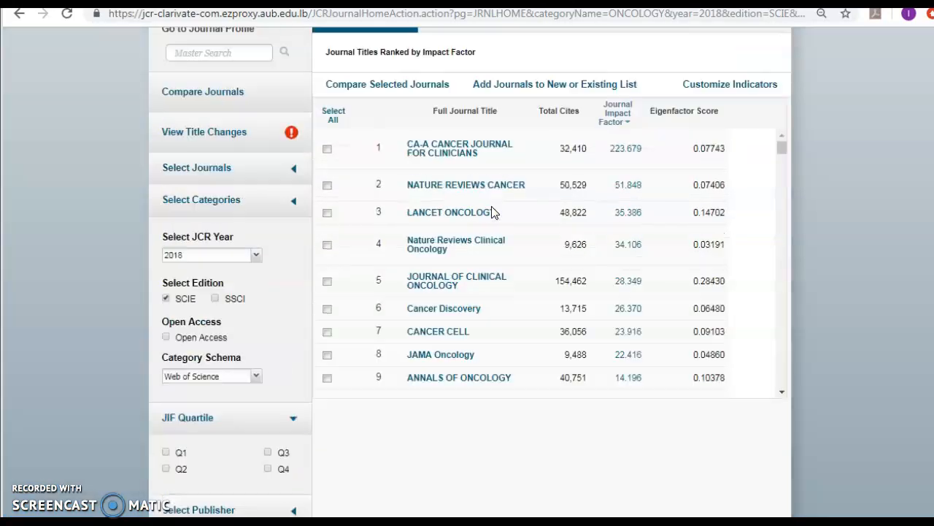
{"action": "scroll", "scroll_direction": "up", "scroll_amount": 3}
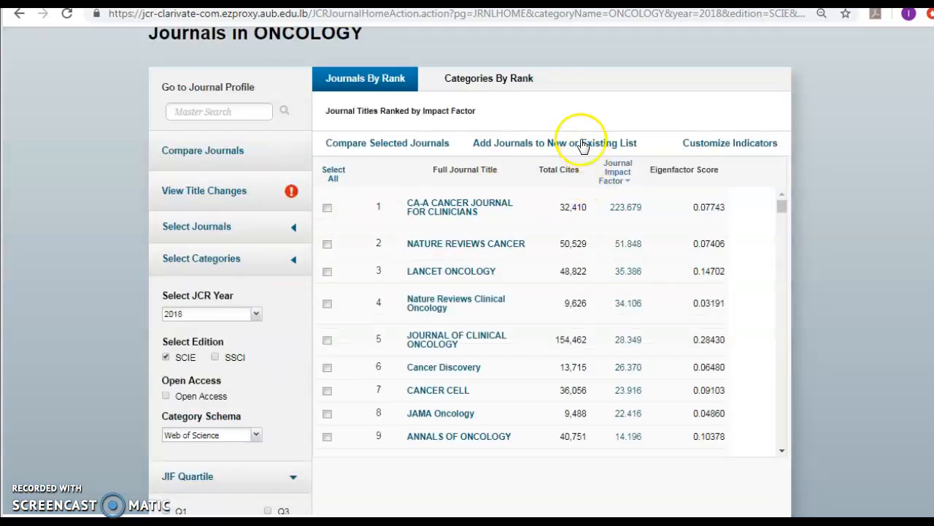
{"action": "mouse_move", "coordinate": [664, 392]}
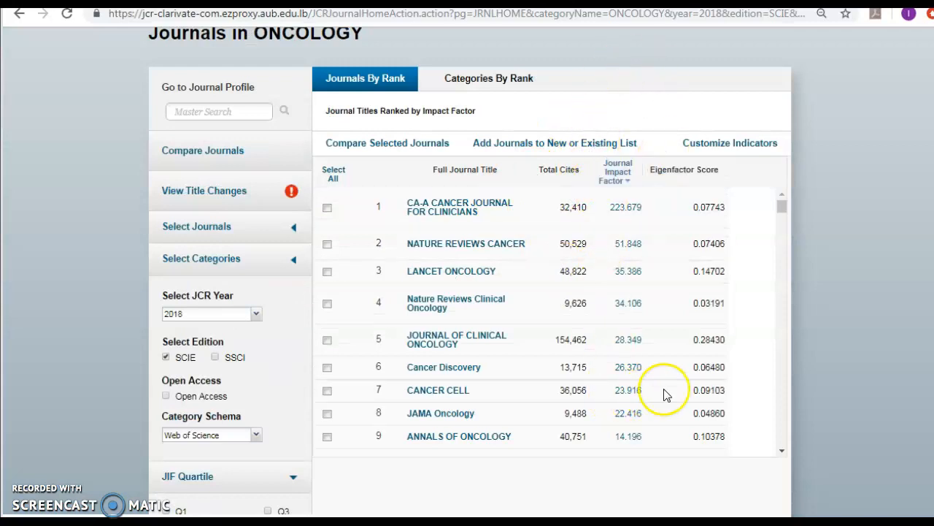
{"action": "scroll", "scroll_direction": "up", "scroll_amount": 3}
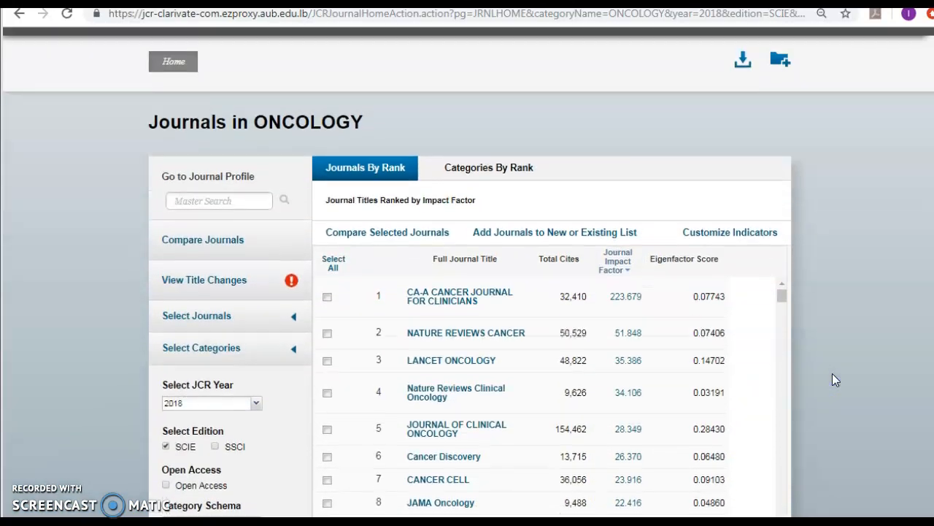
{"action": "mouse_move", "coordinate": [742, 60]}
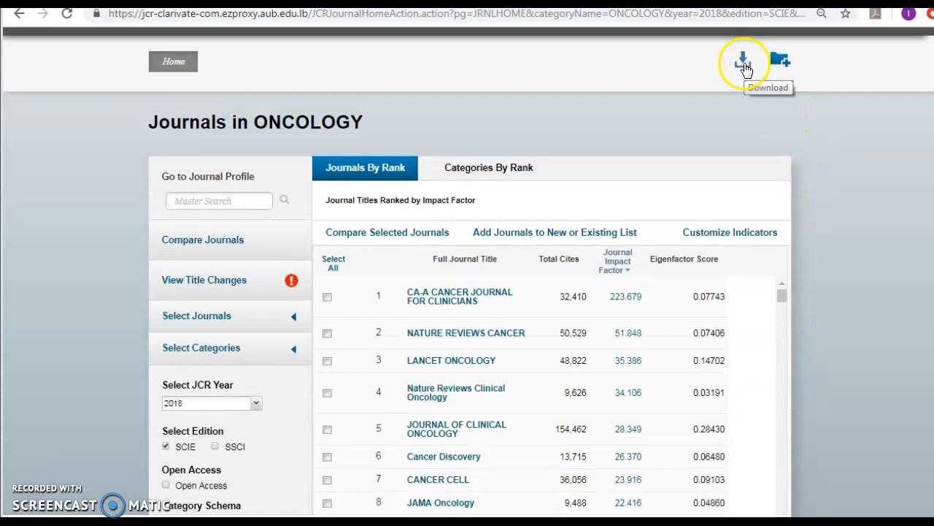
Start exporting the Oncology rankings as a CSV download
{"action": "left_click", "coordinate": [741, 60]}
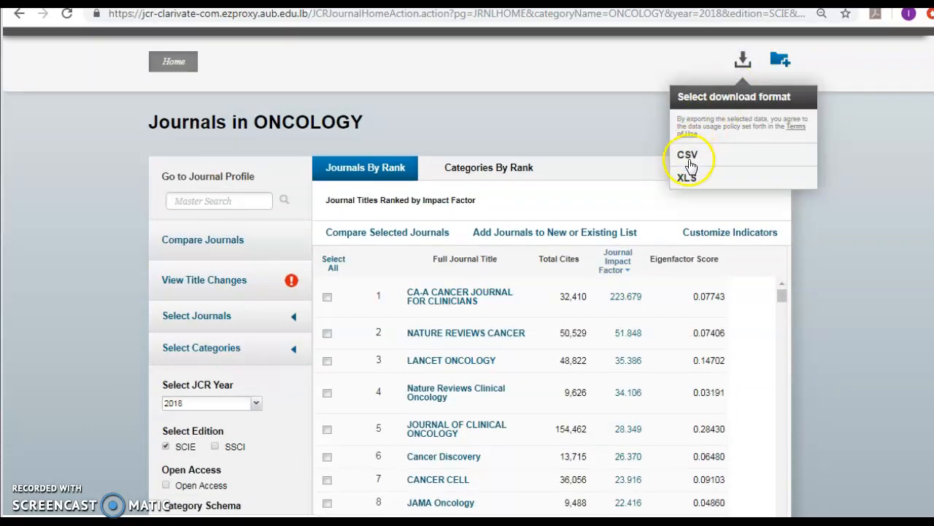
{"action": "left_click", "coordinate": [687, 155]}
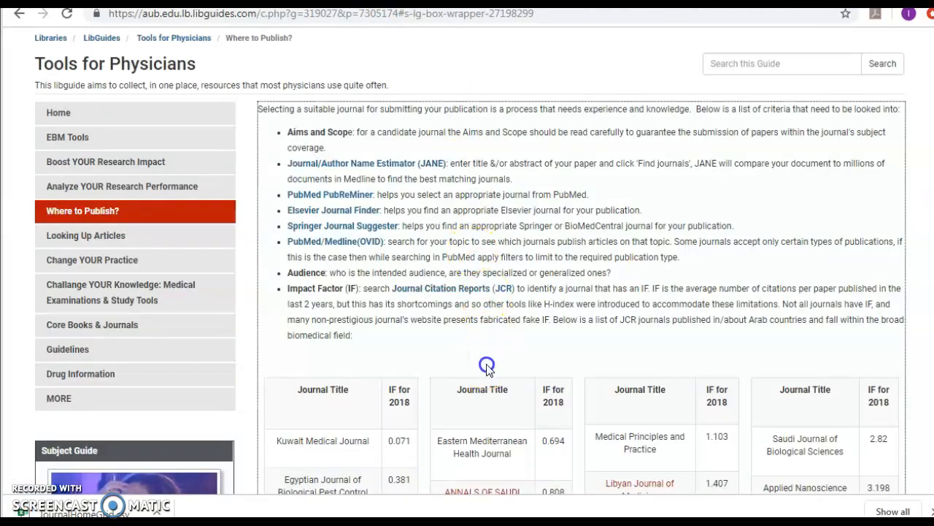
Scroll the Where to Publish? guide down to the Arab journals' 2018 impact factor tables
{"action": "scroll", "scroll_direction": "down", "scroll_amount": 3}
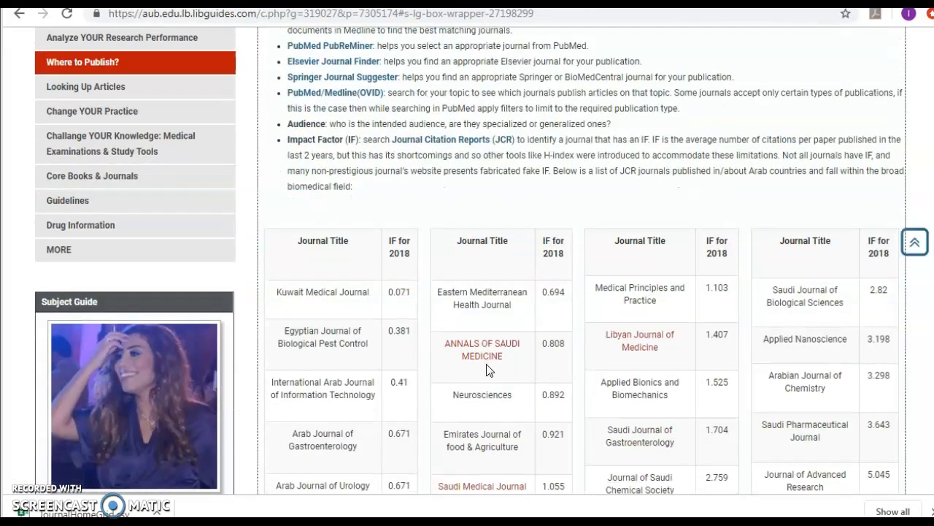
{"action": "scroll", "scroll_direction": "down", "scroll_amount": 3}
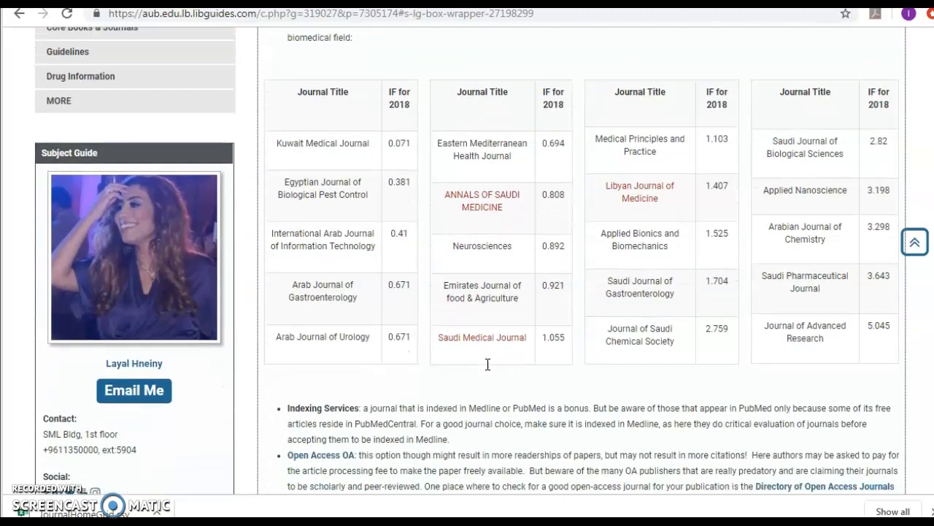
{"action": "scroll", "scroll_direction": "down", "scroll_amount": 3}
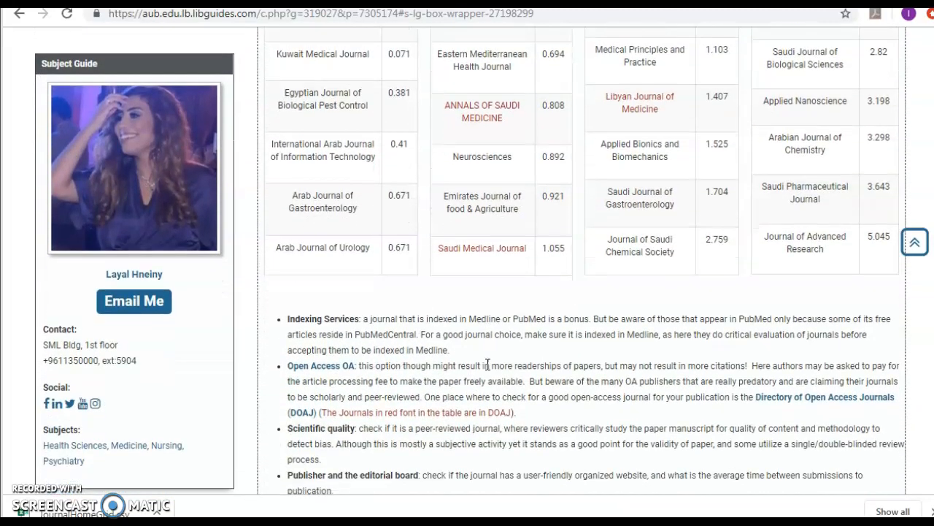
{"action": "mouse_move", "coordinate": [415, 247]}
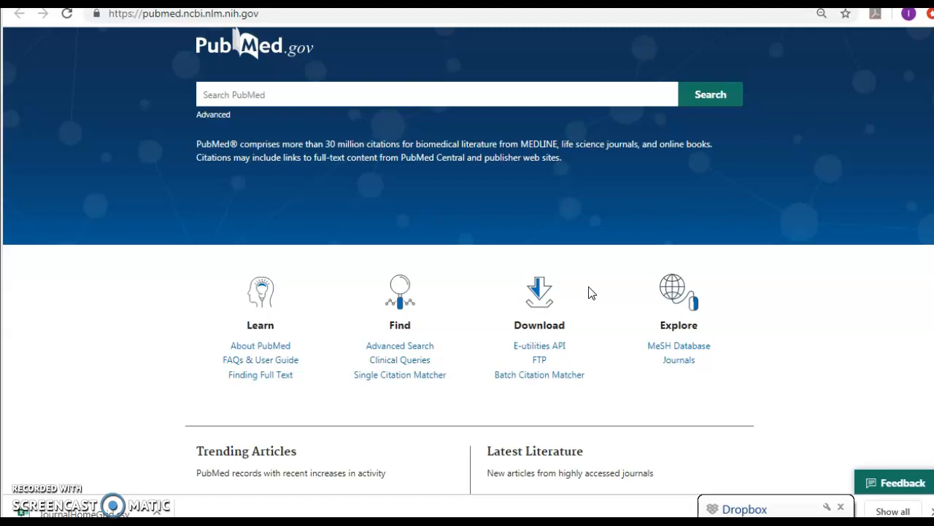
{"action": "mouse_move", "coordinate": [662, 438]}
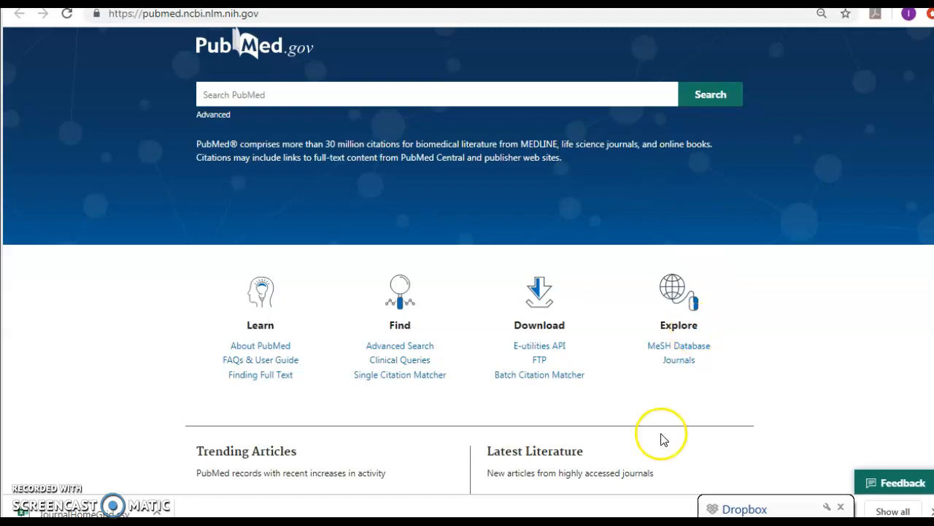
{"action": "mouse_move", "coordinate": [677, 359]}
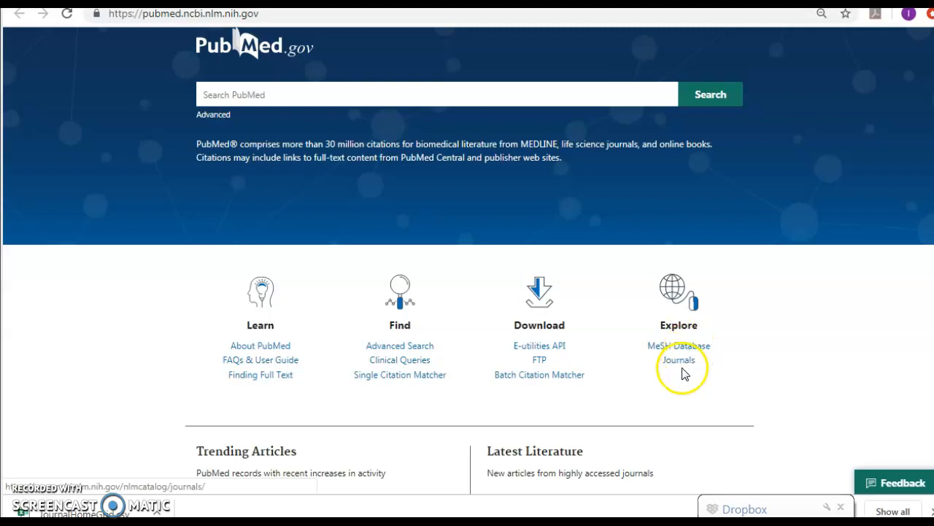
Follow the Journals link under Explore to reach the NLM Catalog journals search
{"action": "left_click", "coordinate": [677, 359]}
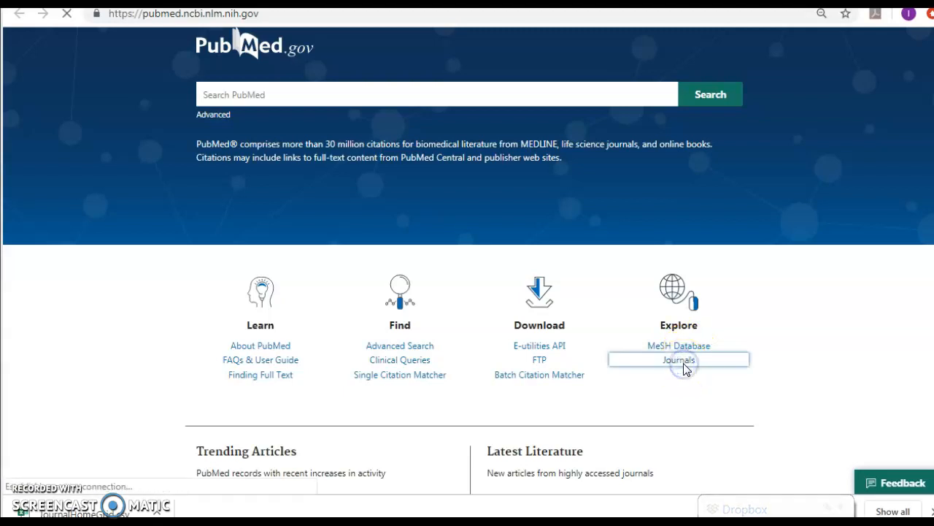
{"action": "left_click", "coordinate": [678, 359]}
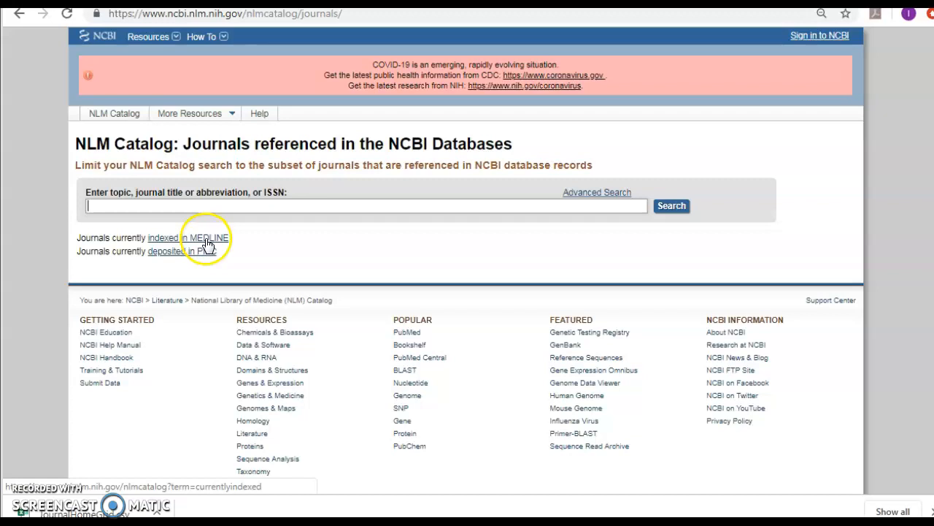
Run the 'indexed in MEDLINE' search, listing the 5,266 currently indexed journals
{"action": "left_click", "coordinate": [187, 237]}
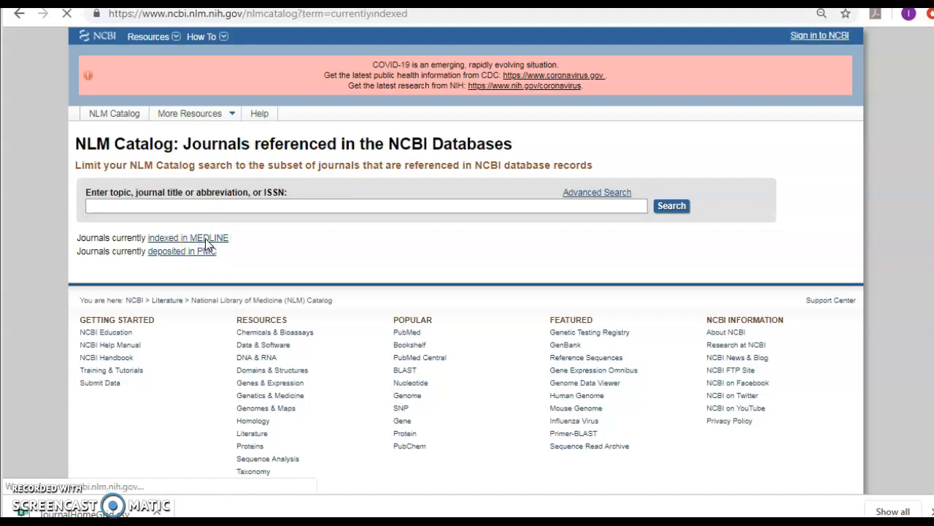
{"action": "left_click", "coordinate": [187, 236]}
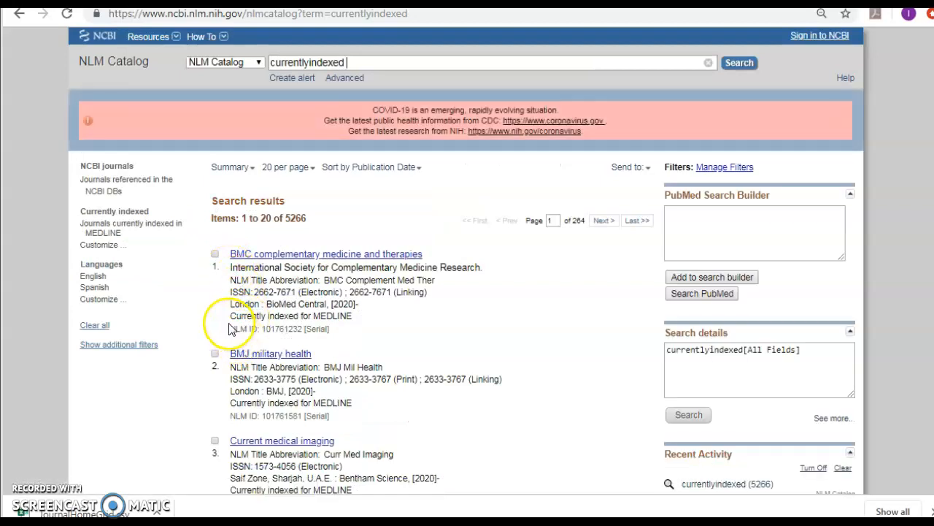
{"action": "double_click", "coordinate": [291, 316]}
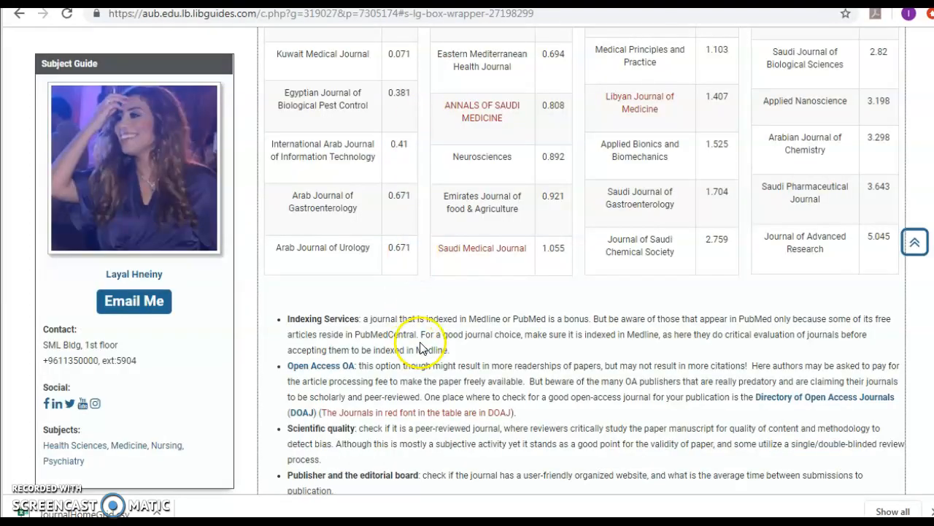
Scroll through Indexing Services, Open Access and scientific quality criteria to the Think. Check. Submit. video
{"action": "scroll", "scroll_direction": "down", "scroll_amount": 3}
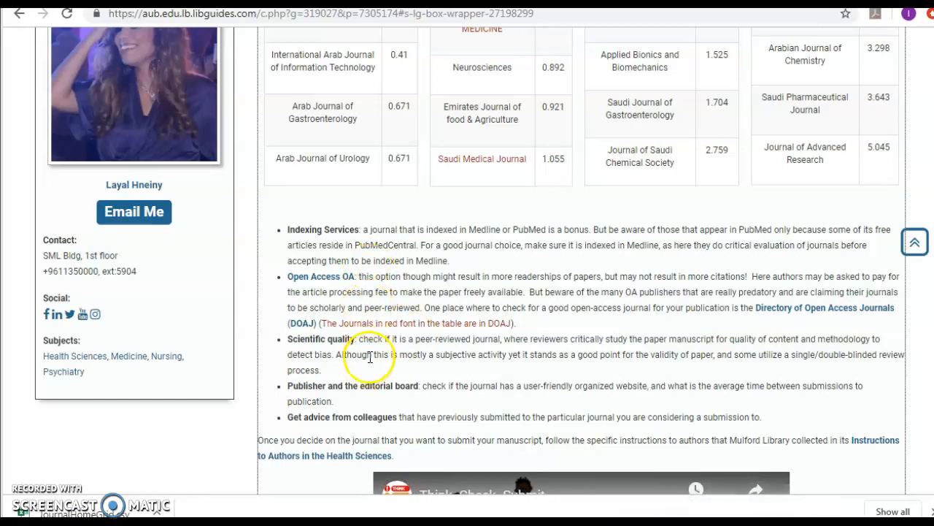
{"action": "scroll", "scroll_direction": "down", "scroll_amount": 3}
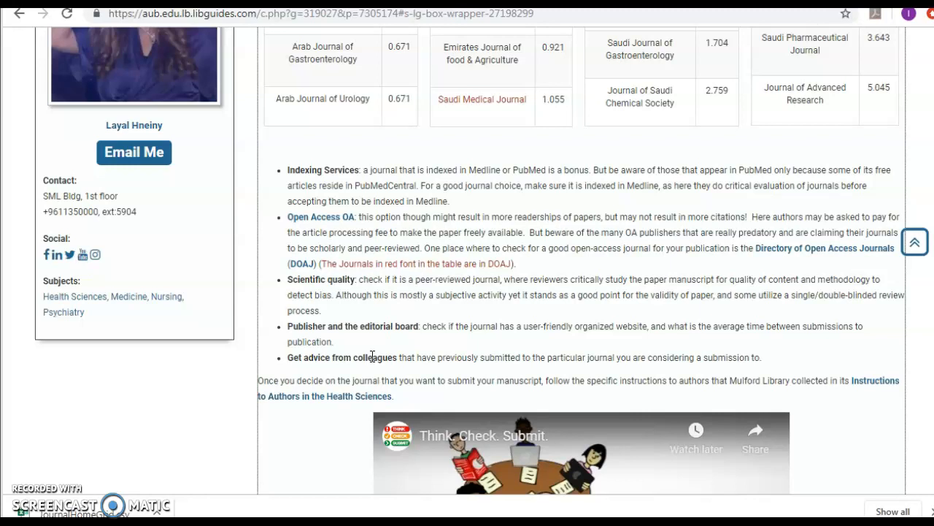
{"action": "scroll", "scroll_direction": "down", "scroll_amount": 3}
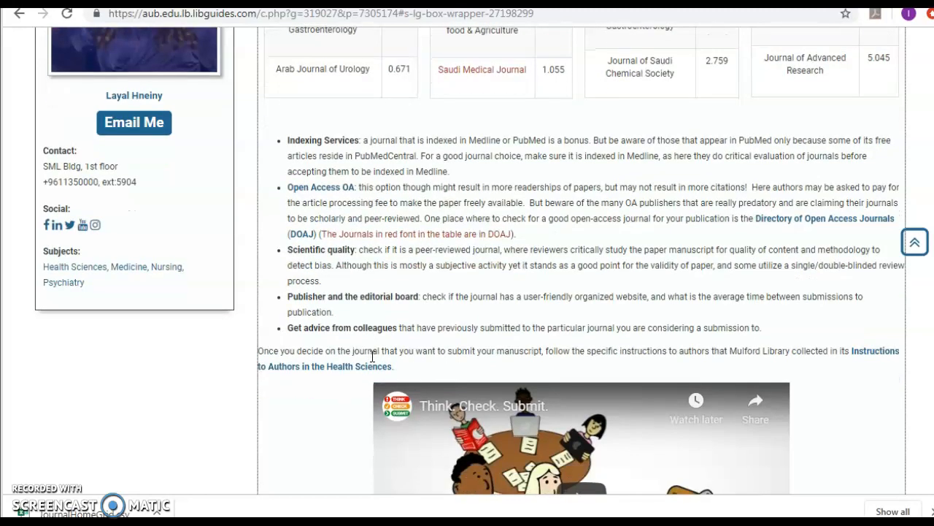
{"action": "scroll", "scroll_direction": "down", "scroll_amount": 3}
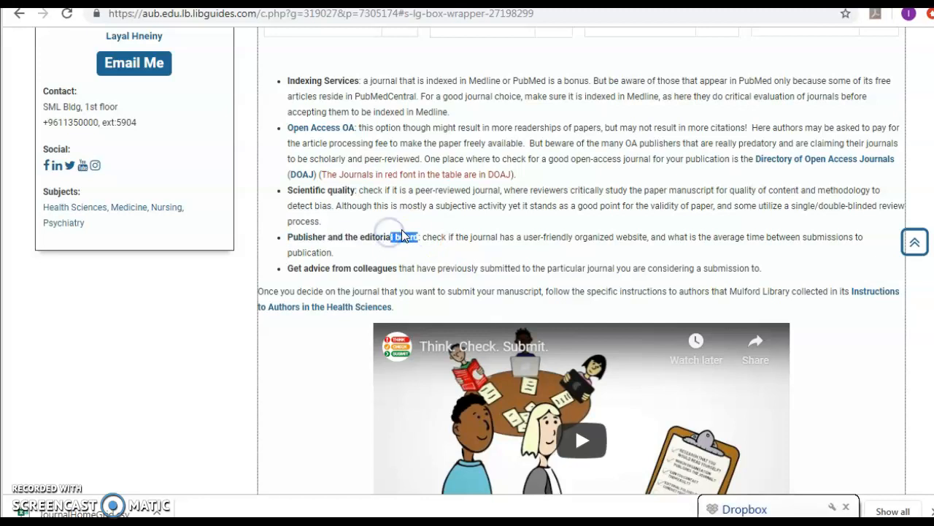
{"action": "scroll", "scroll_direction": "down", "scroll_amount": 3}
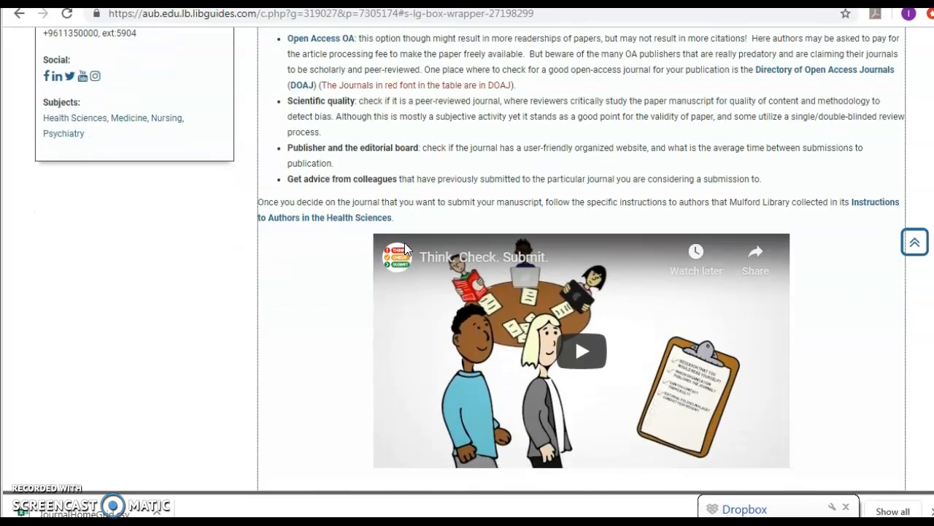